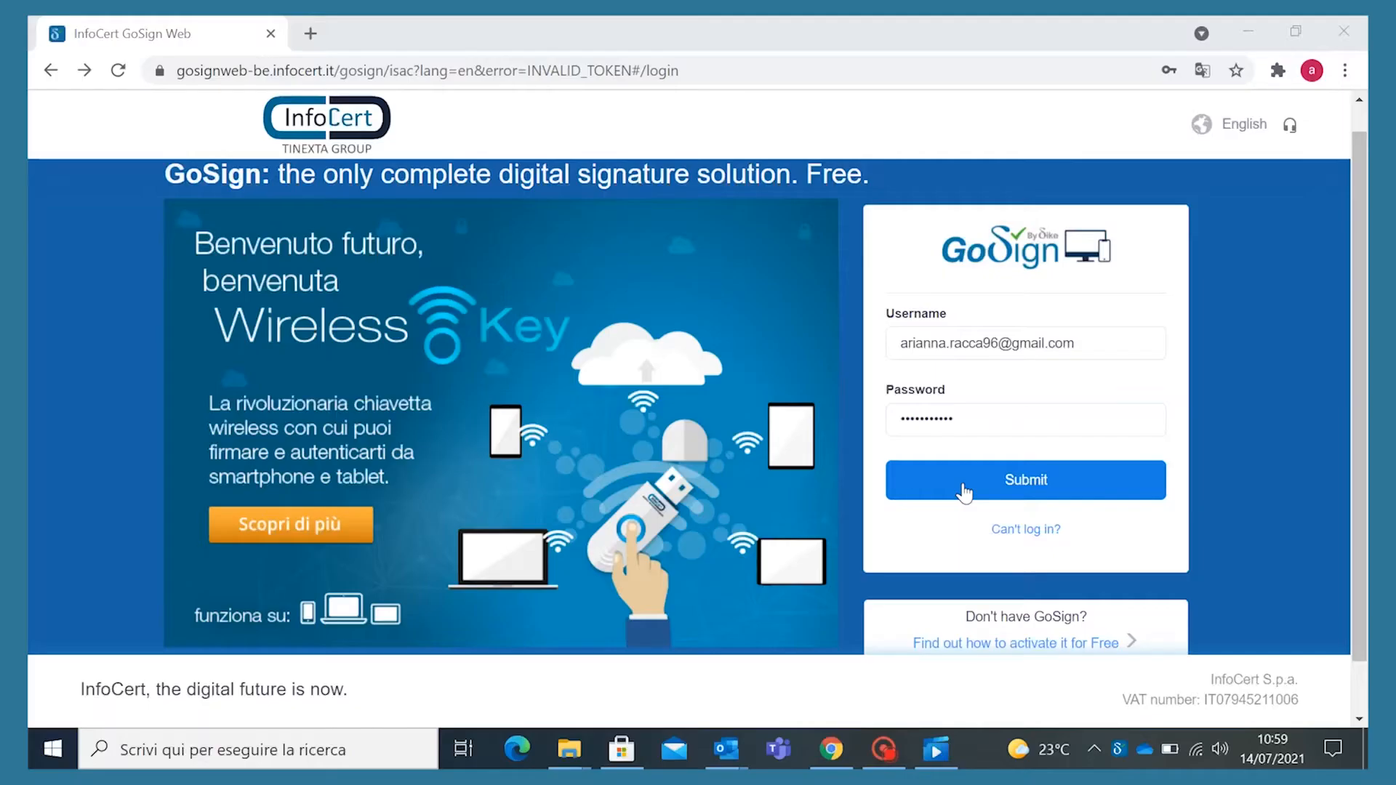
- Sign in with the filled-in credentials to reach the GoSign home dashboard
left_click(1025, 480)
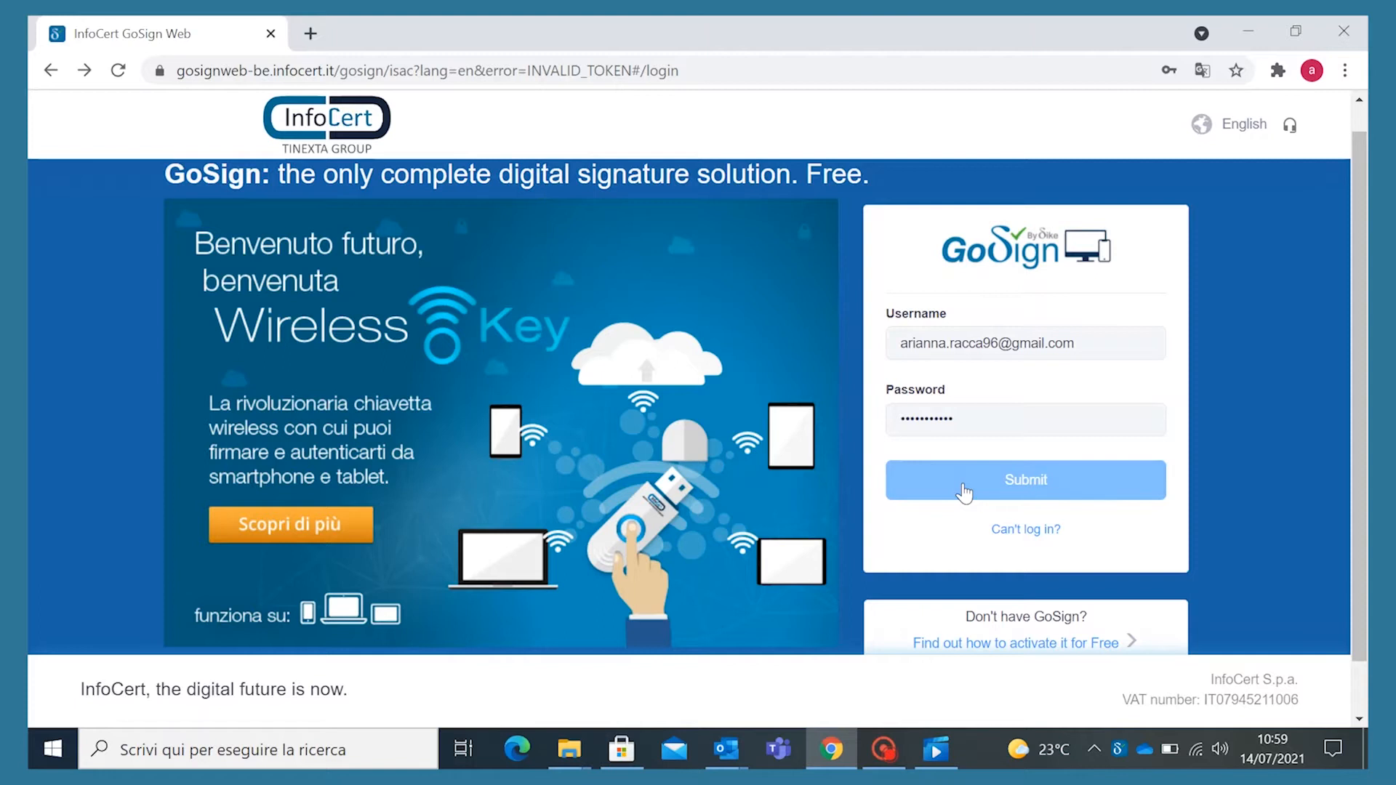
left_click(1025, 480)
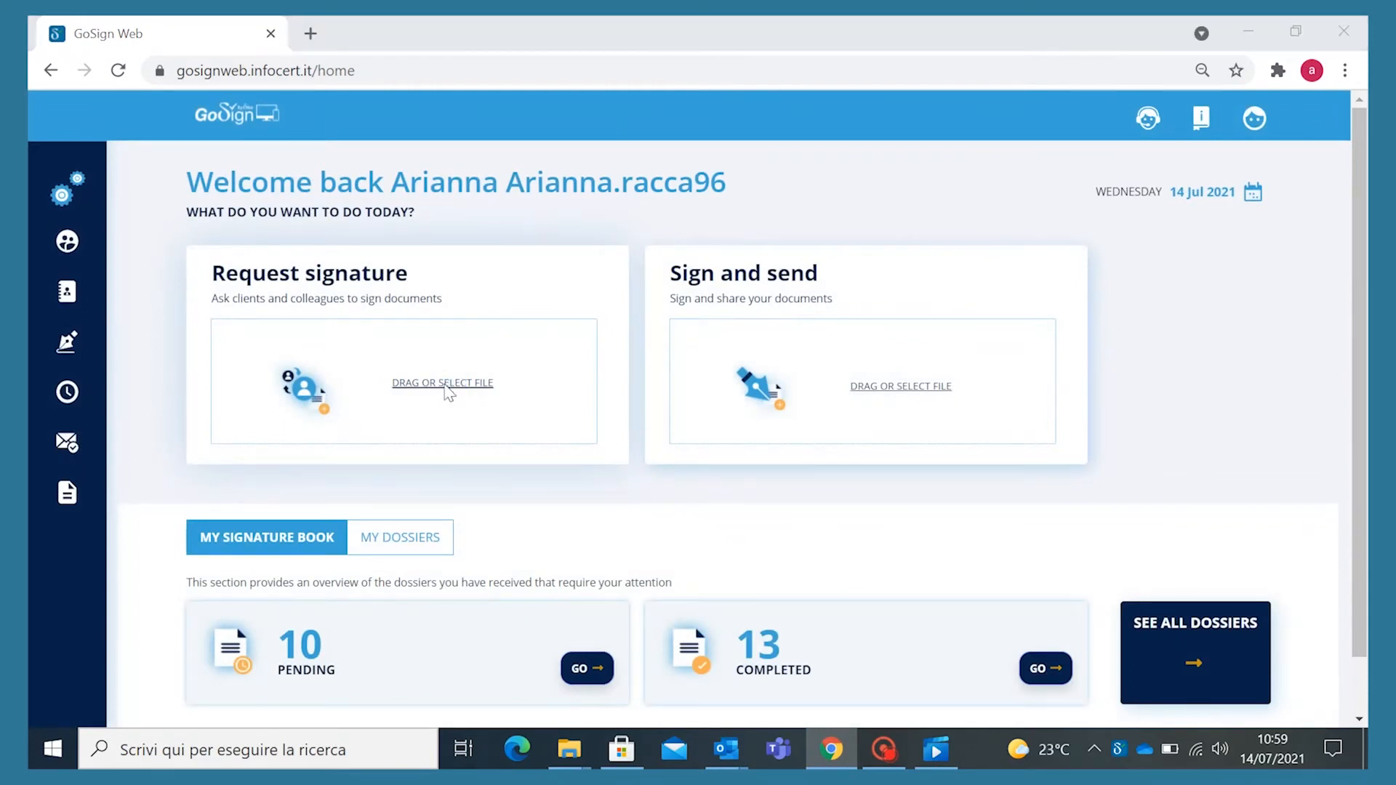
- Upload the PDF document '3' as a new signature-request dossier
left_click(442, 383)
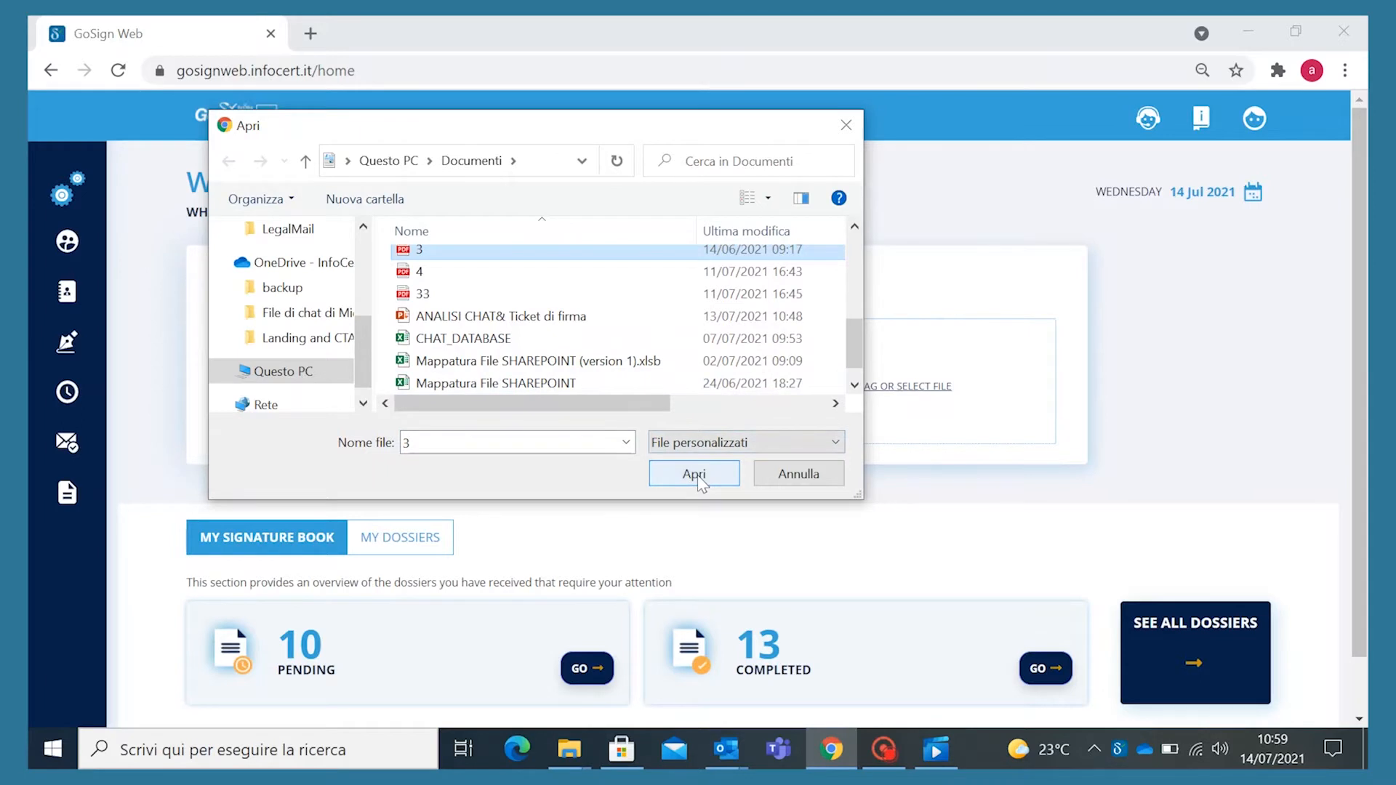
left_click(693, 472)
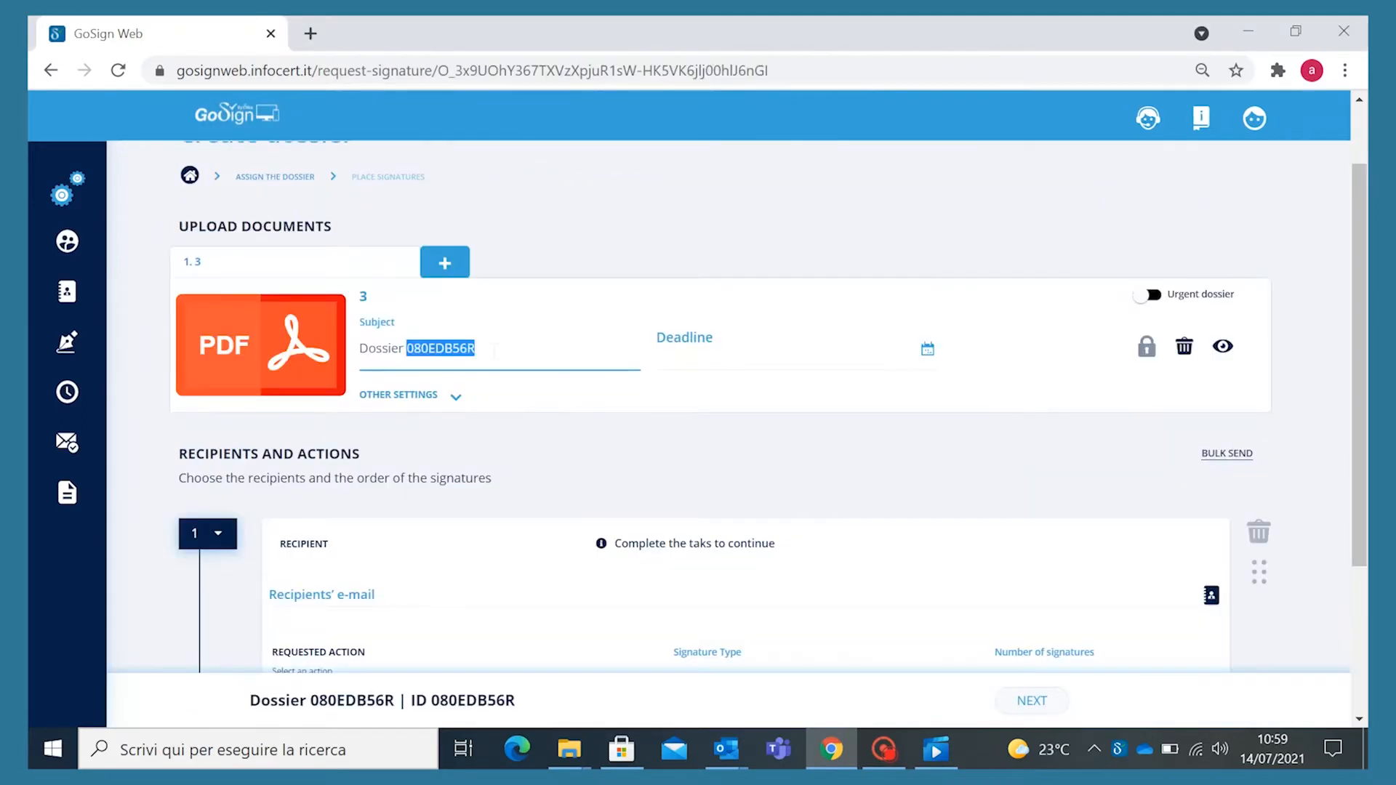
- Set the dossier subject to 'NDA with ACME SPA'
type("N")
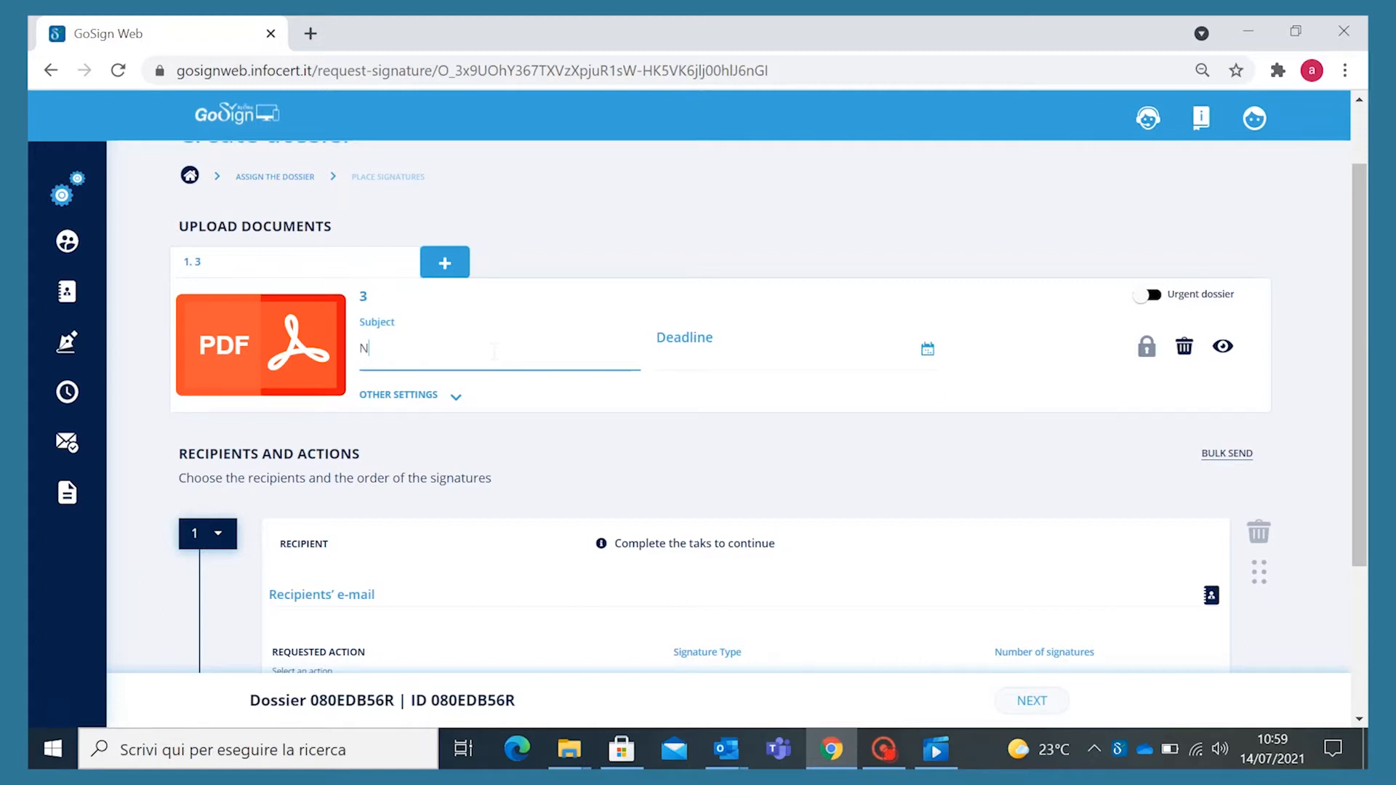
type("DA with ACME SPA")
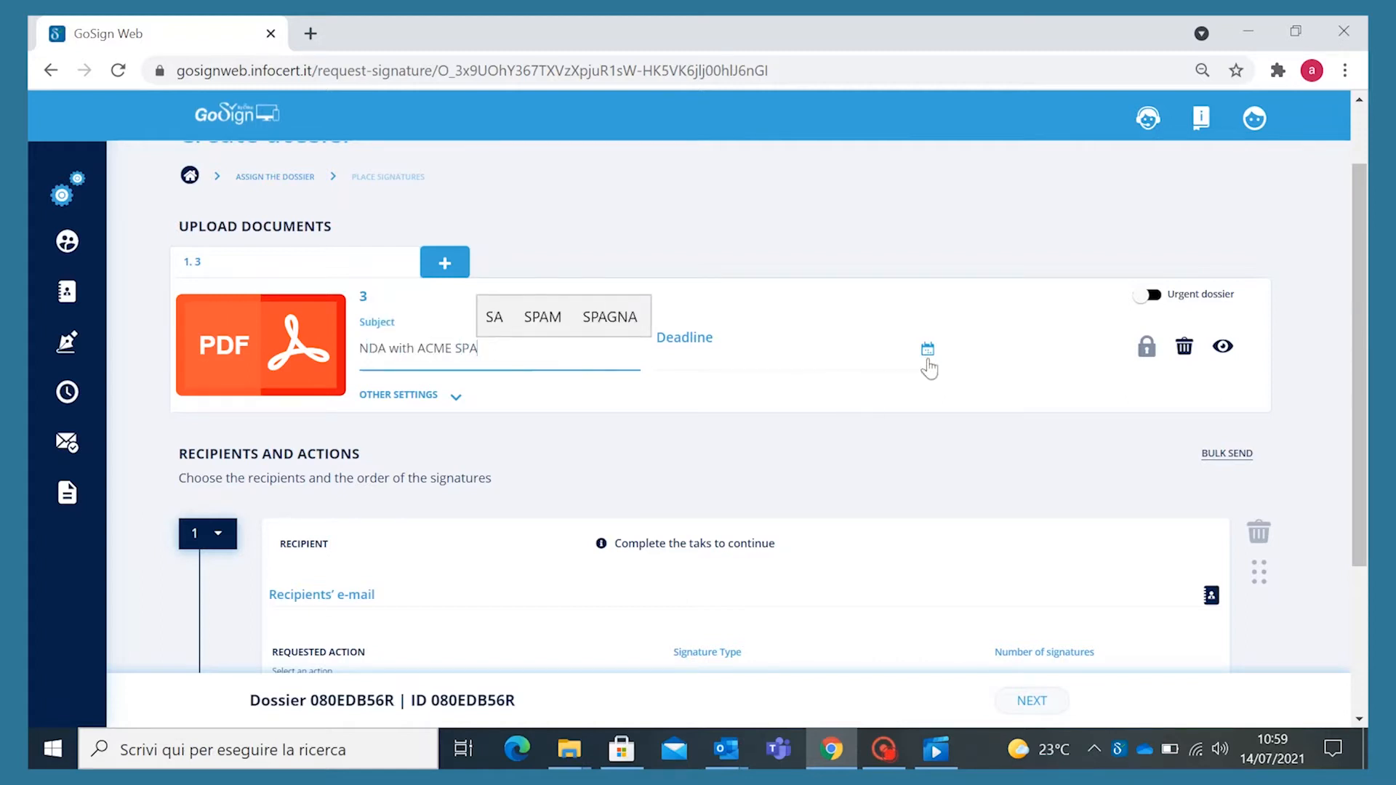
left_click(1147, 295)
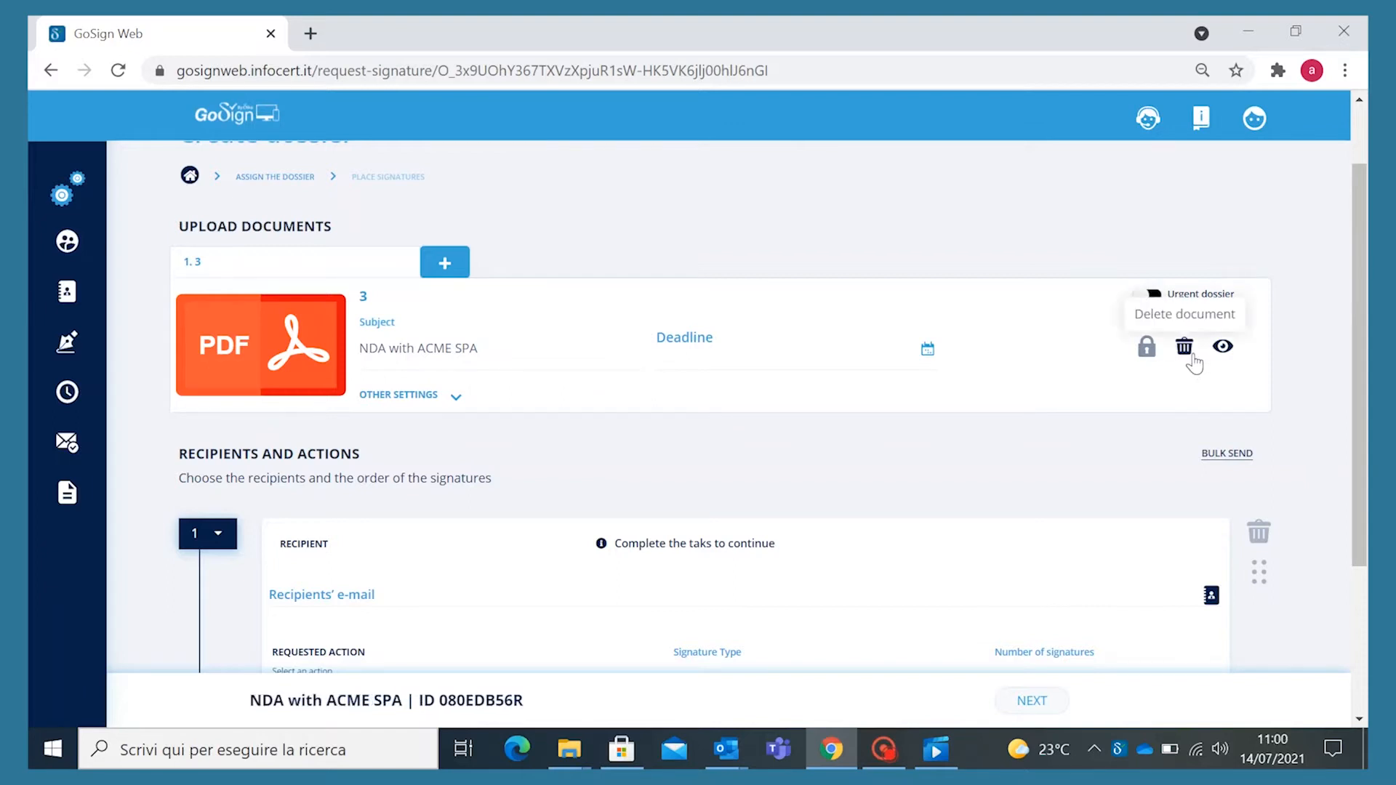
mouse_move(676, 500)
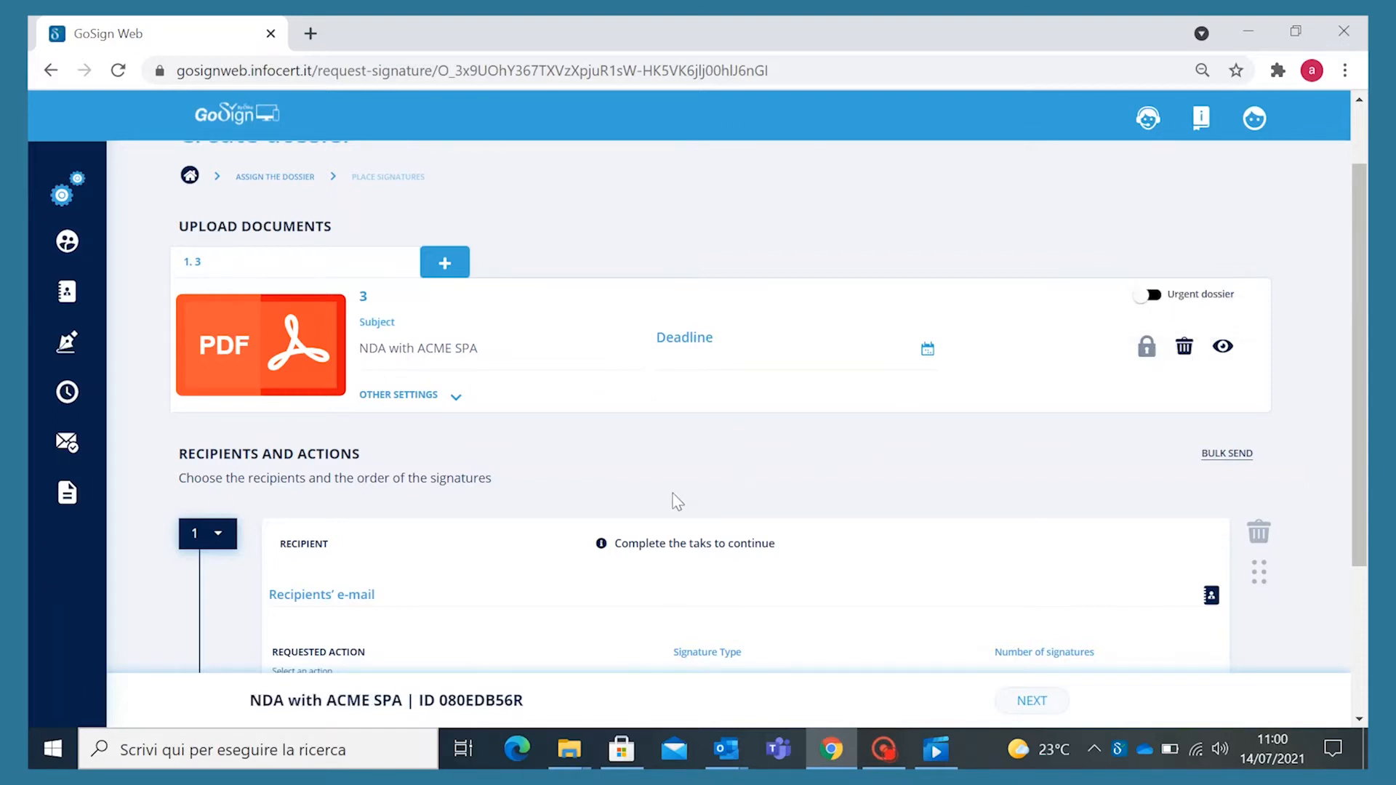
- Add an address-book contact as recipient 1 of the dossier
scroll("down", 3)
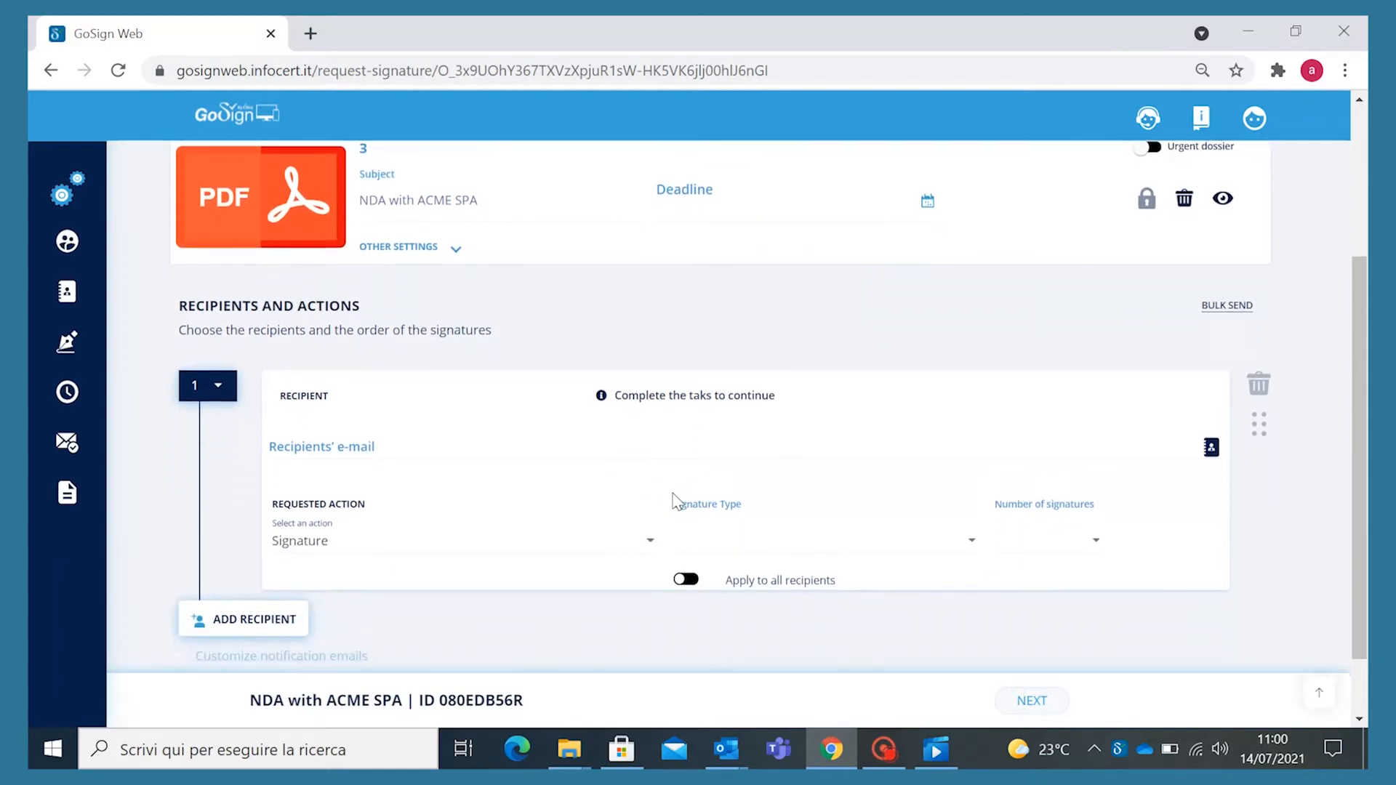
mouse_move(721, 503)
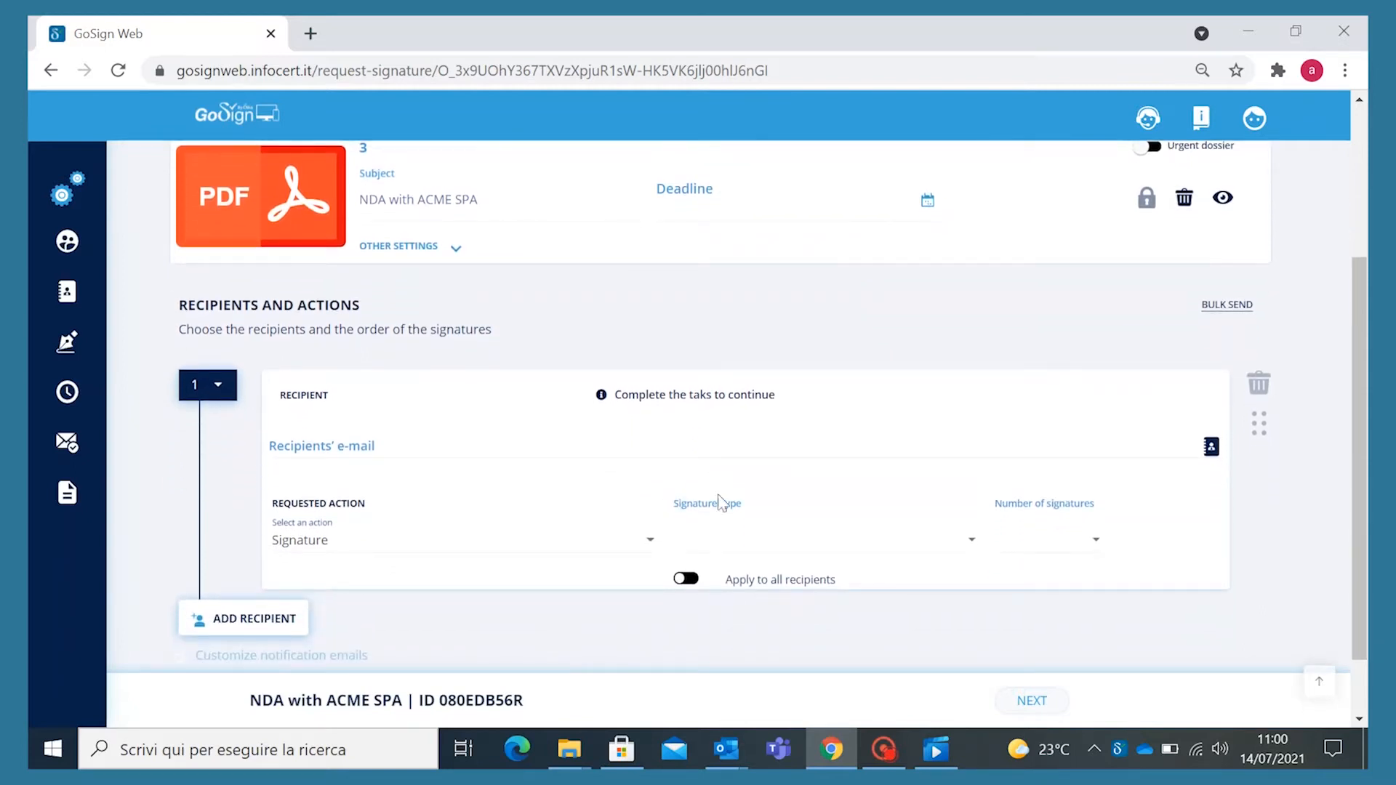
left_click(1211, 446)
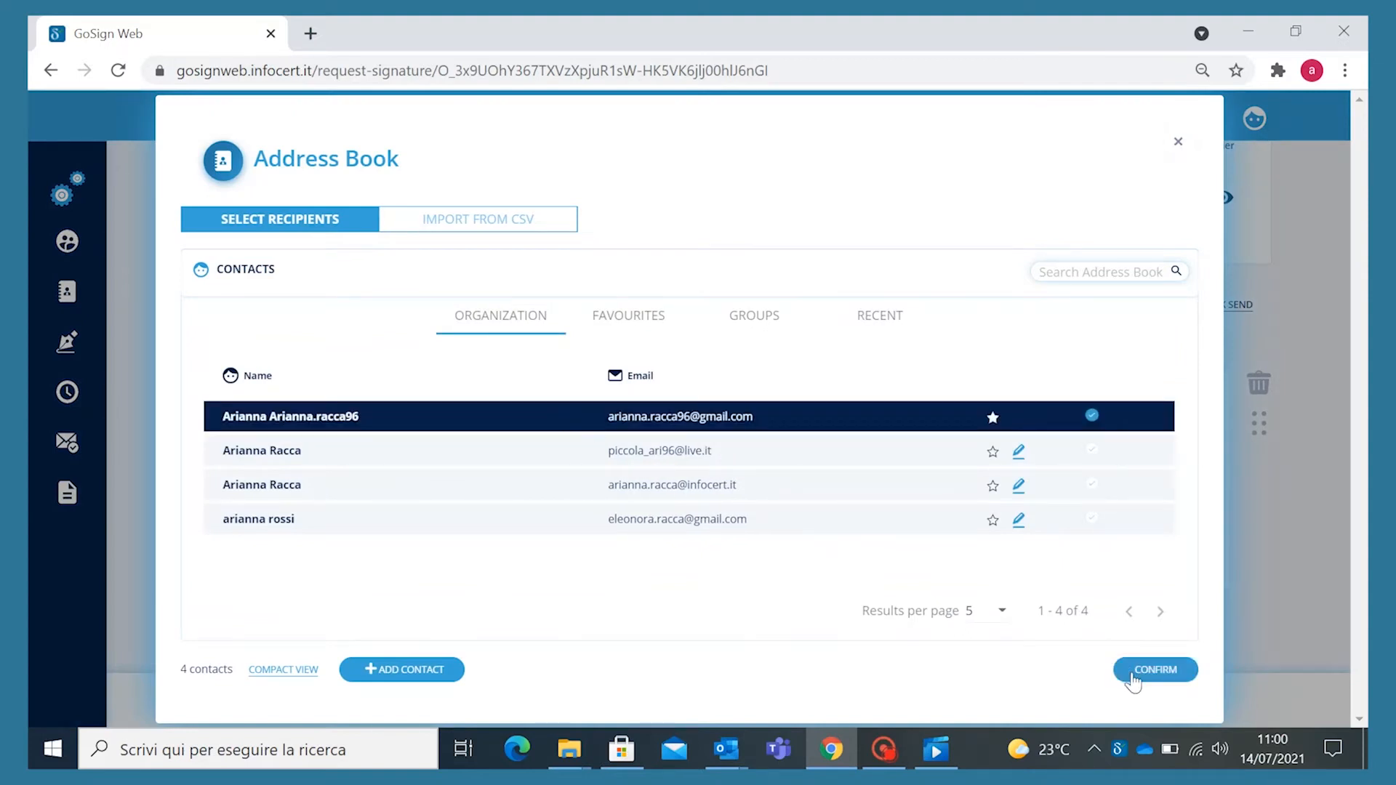
left_click(1154, 669)
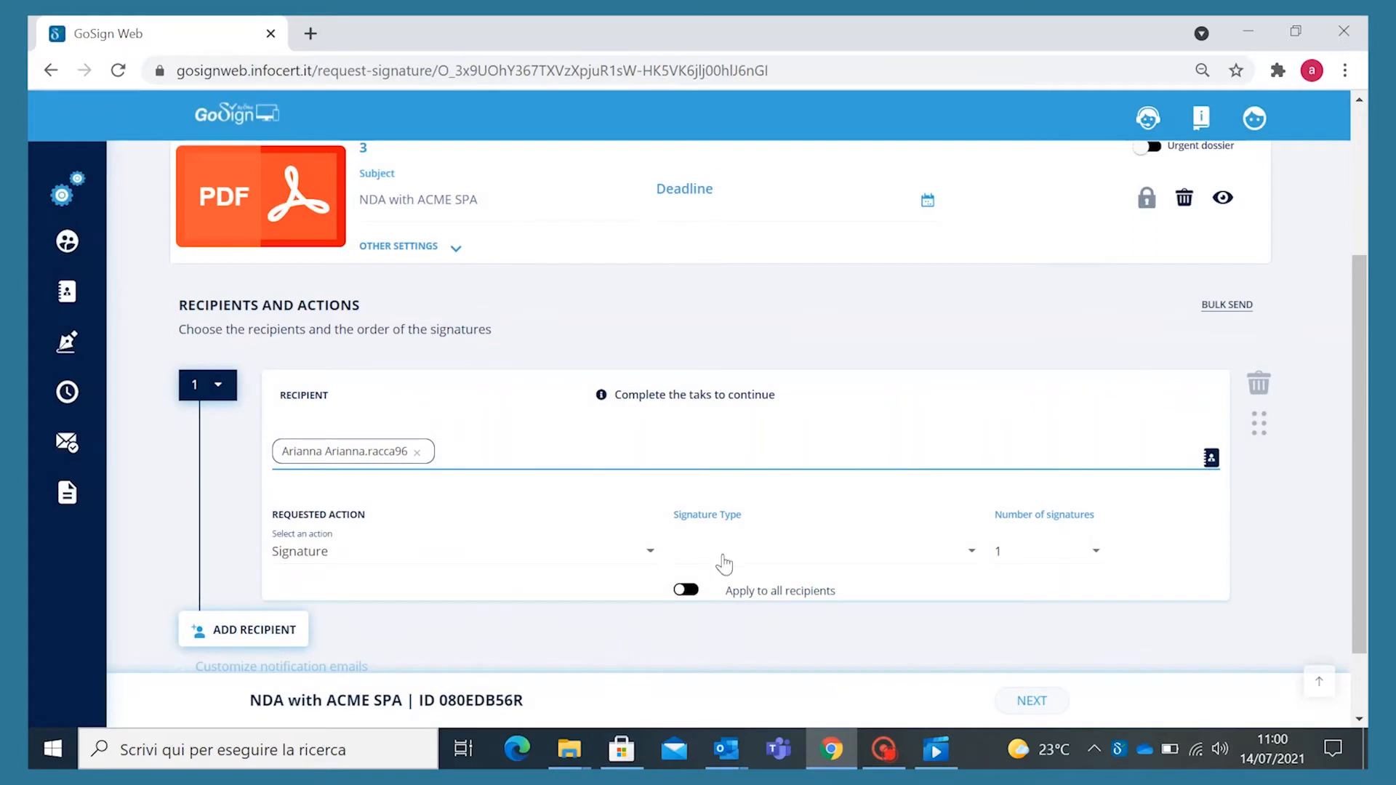
- Require a Qualified Signature (PDF) from the first recipient
left_click(818, 549)
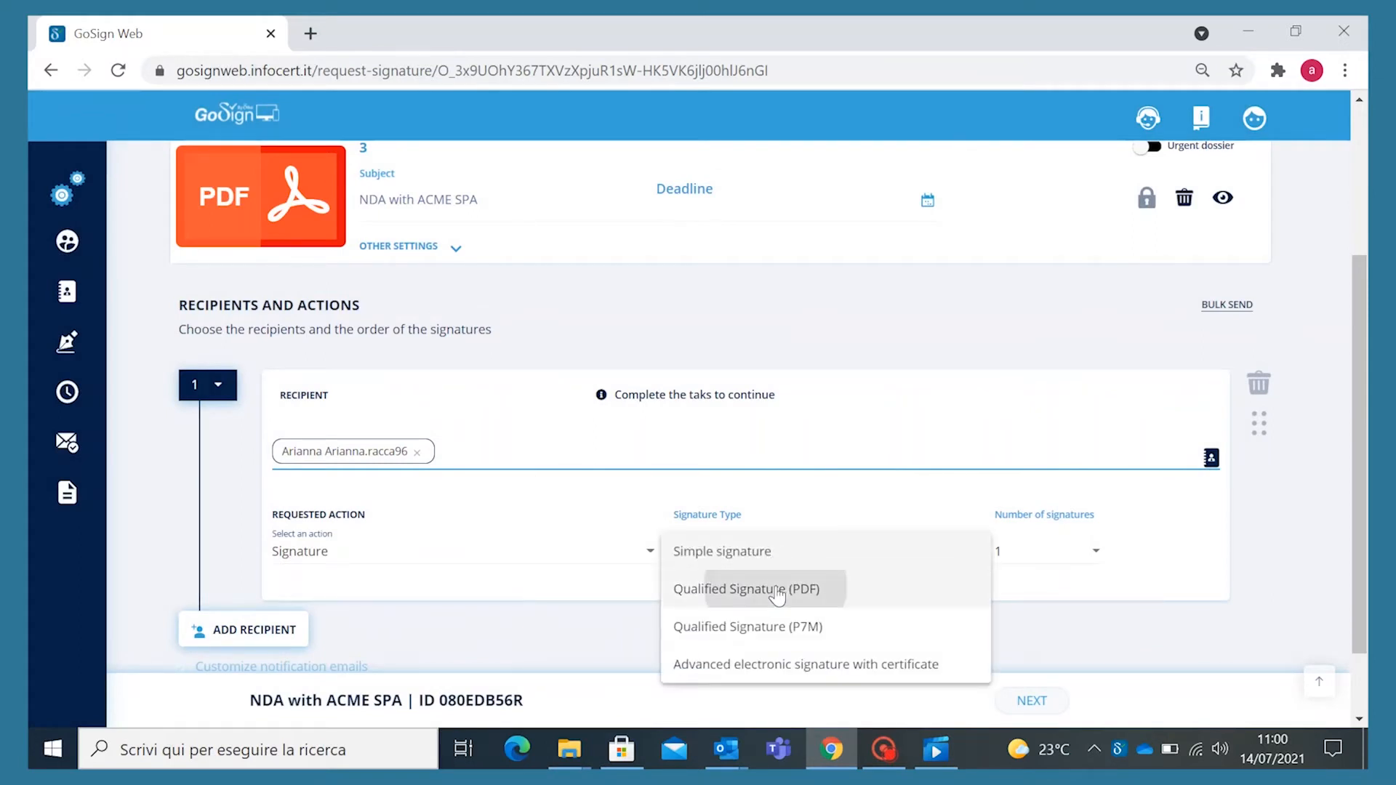
left_click(746, 589)
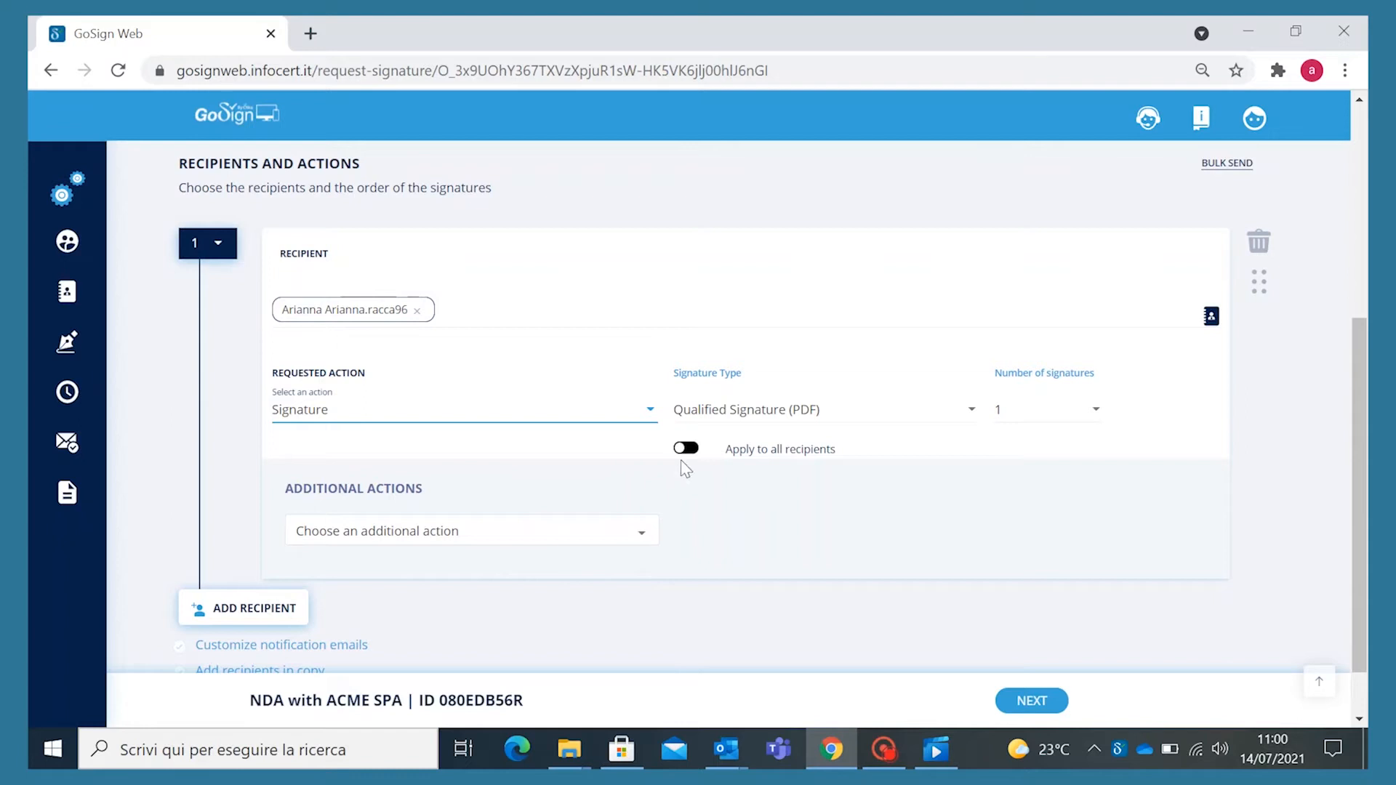
left_click(684, 448)
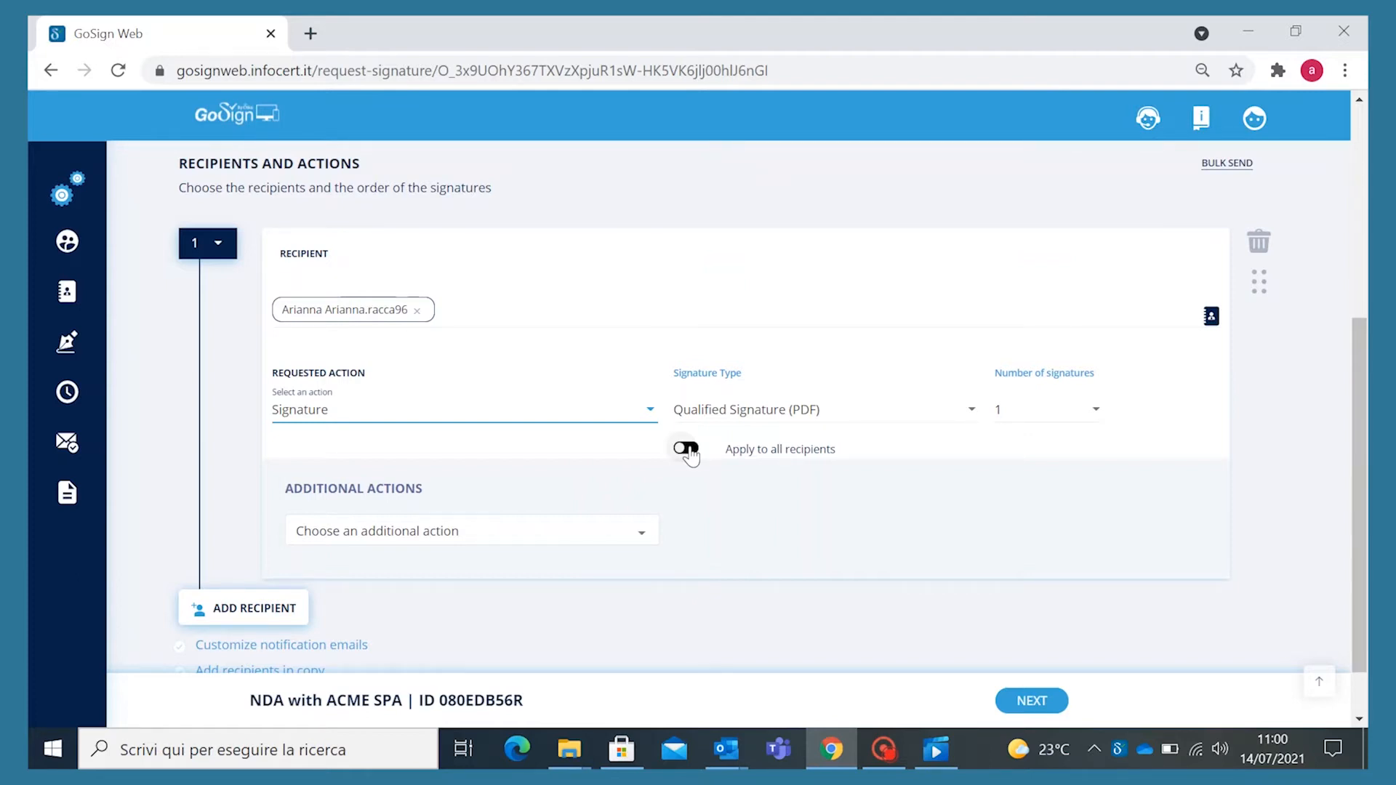
left_click(253, 608)
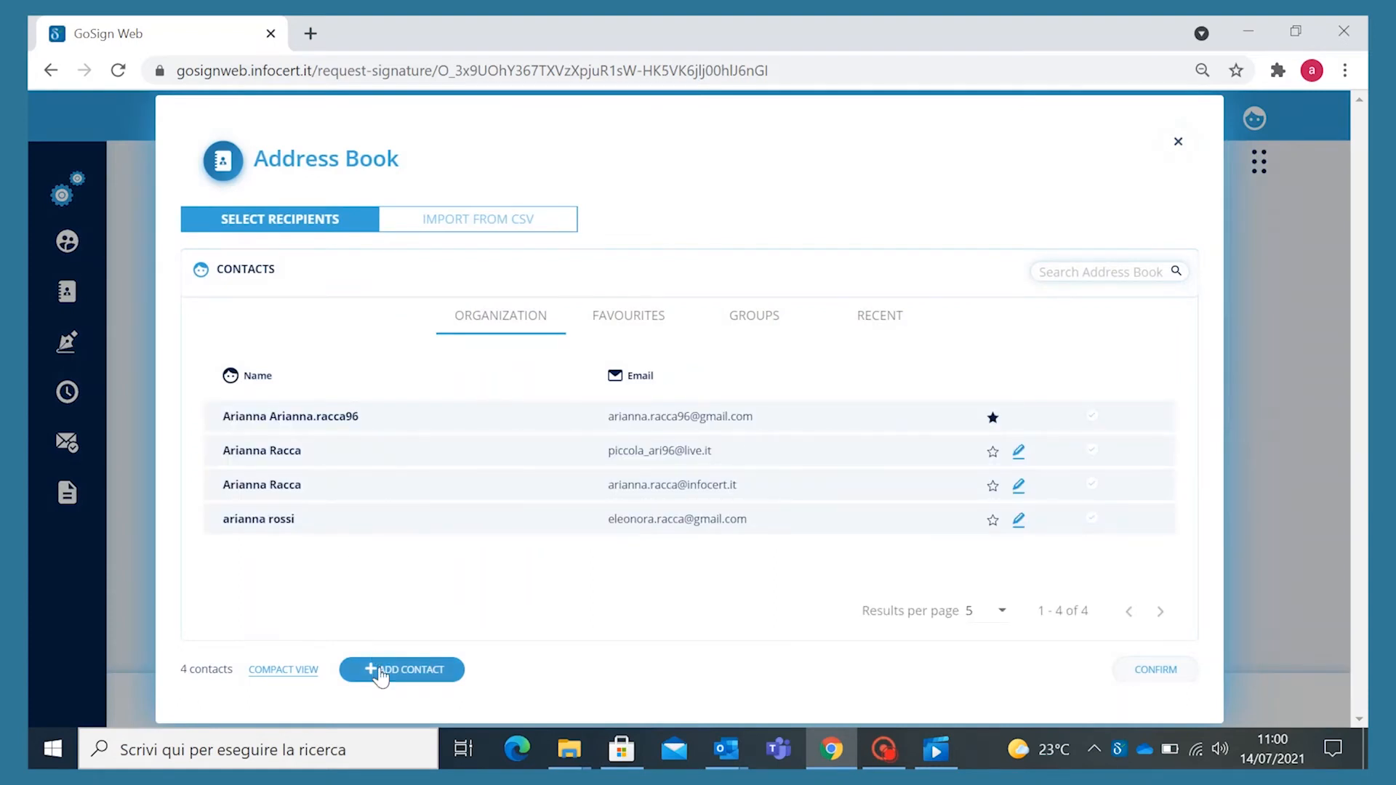
- Create contact Mario Rossi, add him as copy recipient and proceed to signature placement
left_click(402, 669)
type("ROSSI")
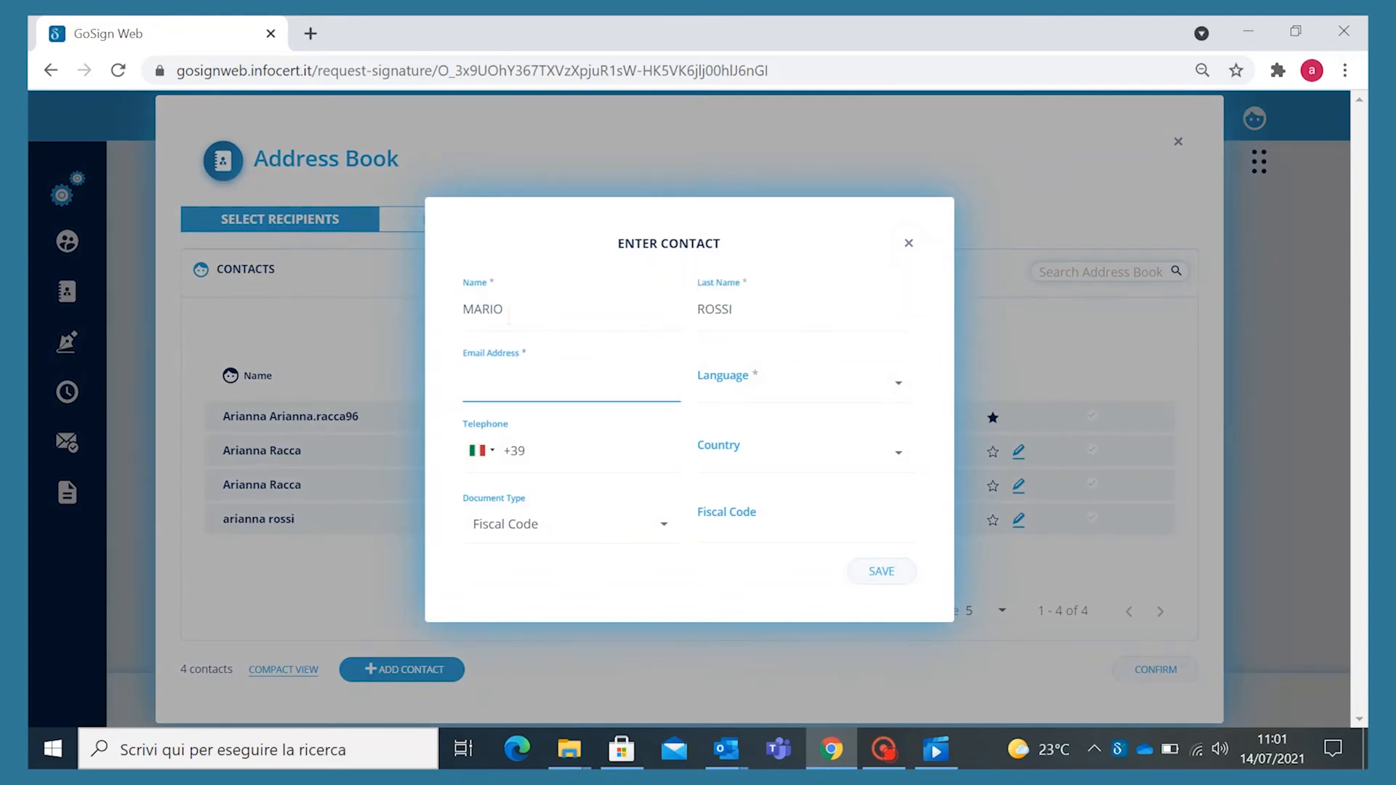
left_click(879, 570)
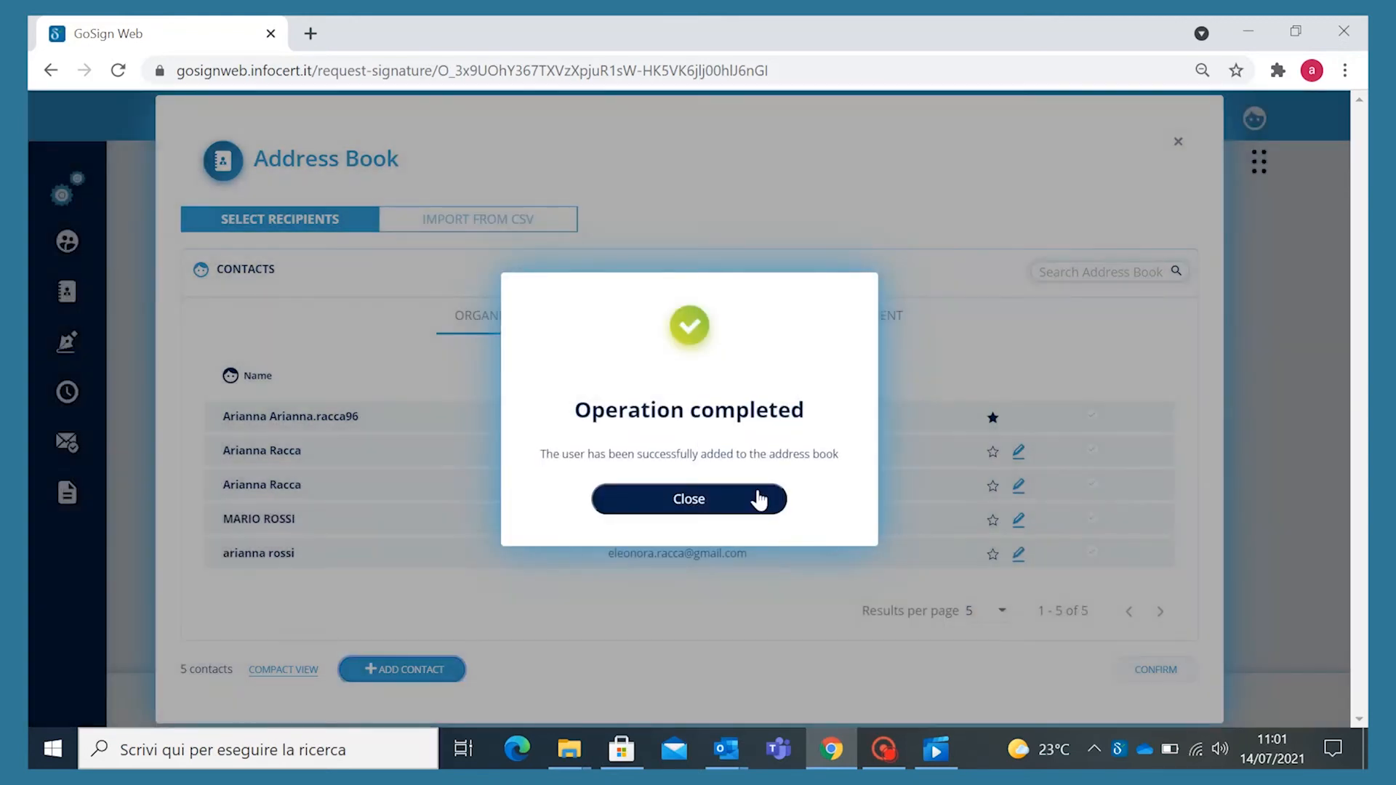
left_click(688, 499)
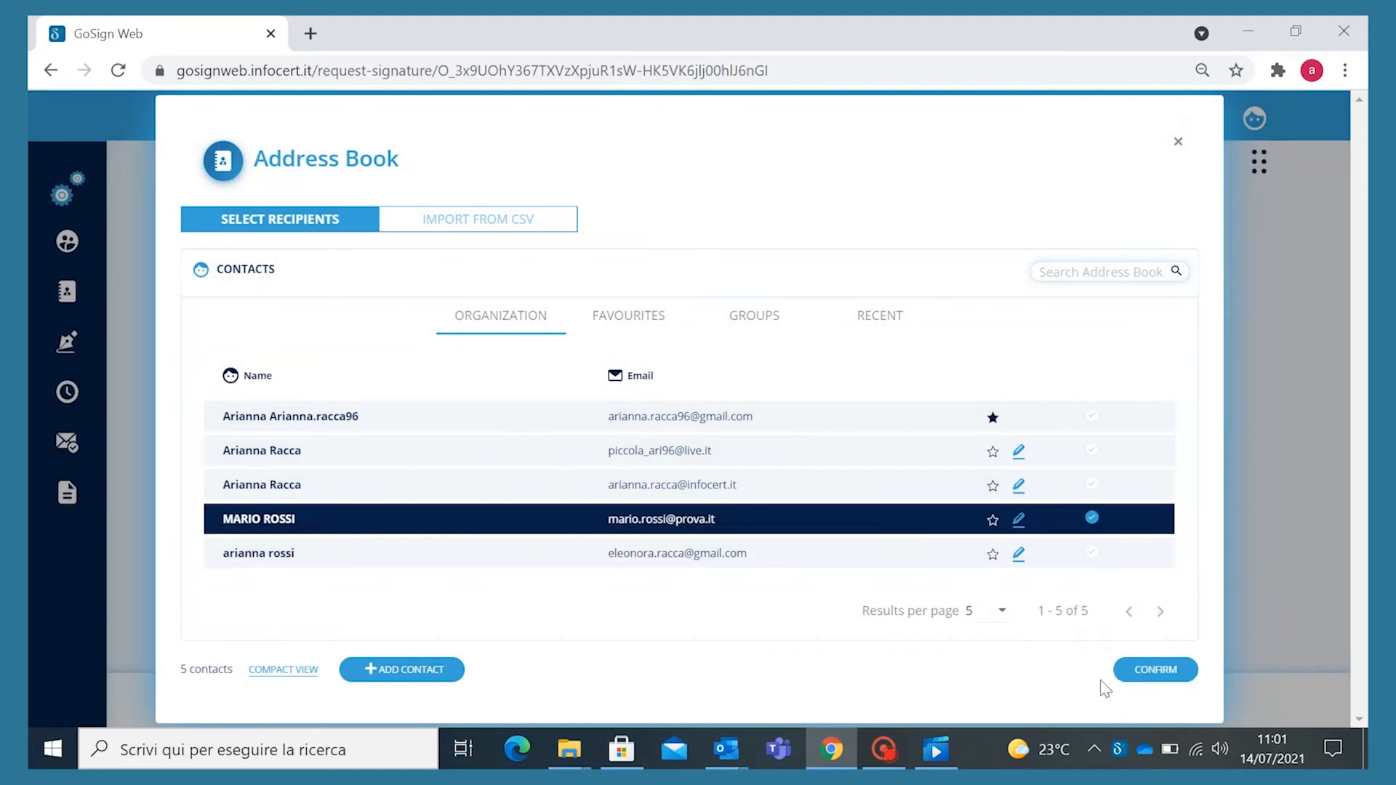
left_click(1154, 669)
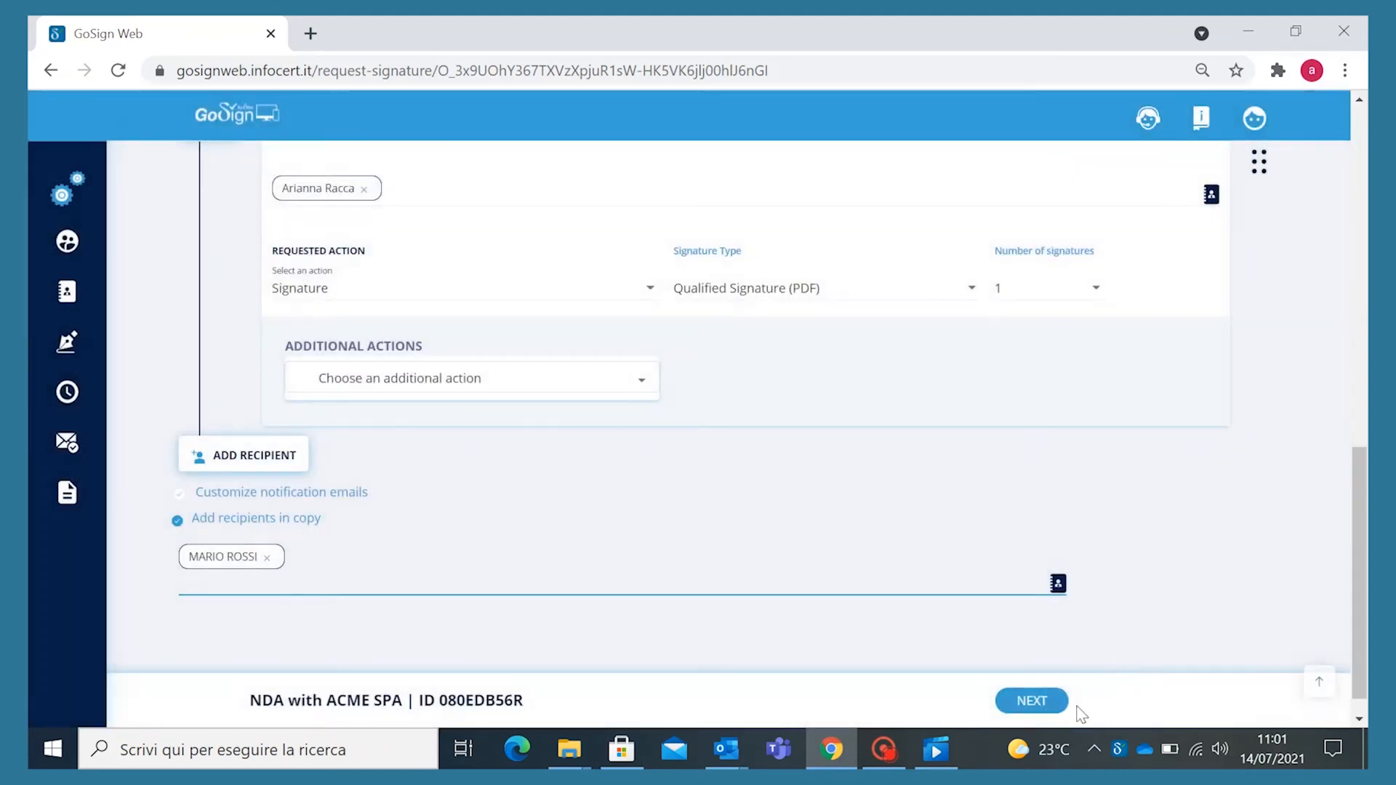
left_click(1031, 700)
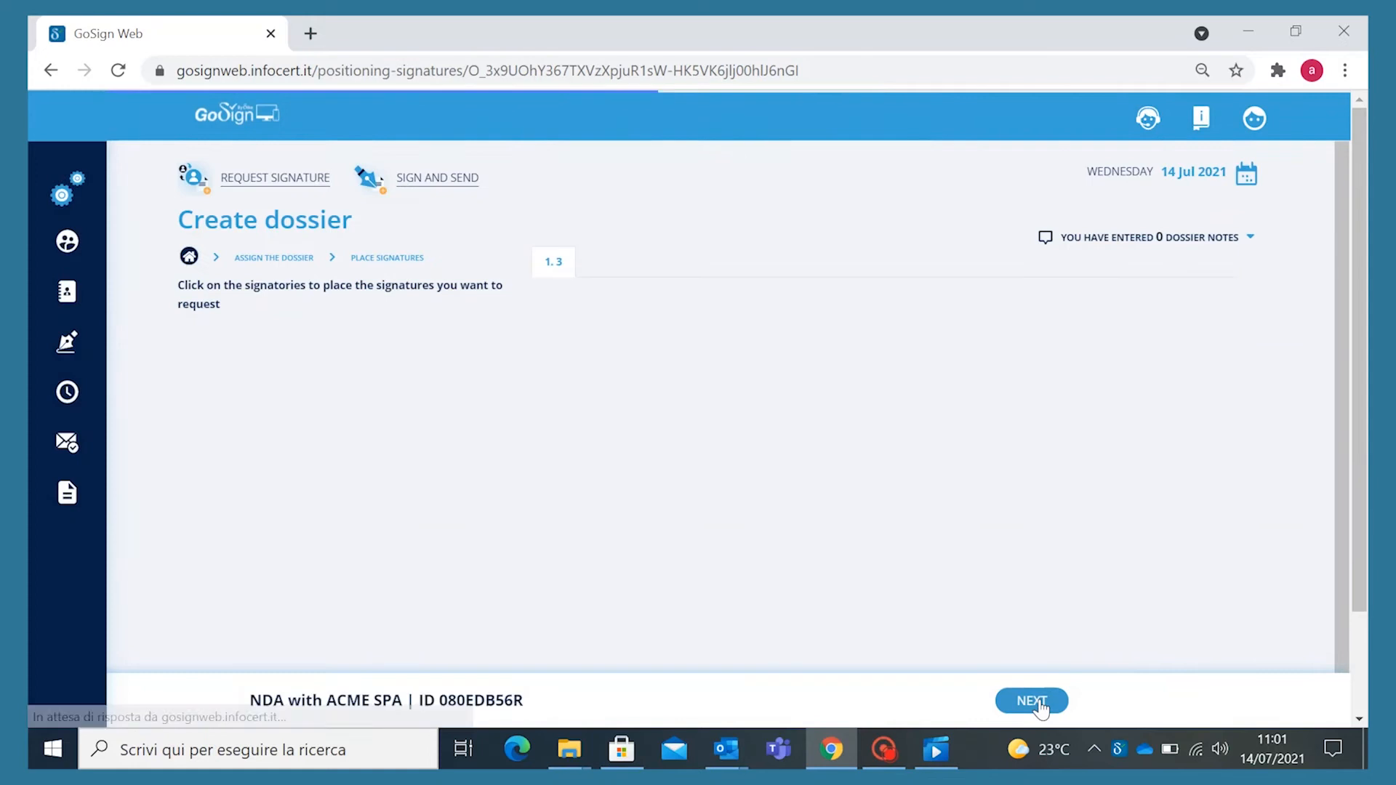
- Place the first signer's signature field above Counter Signature on the agreement
left_click(1031, 700)
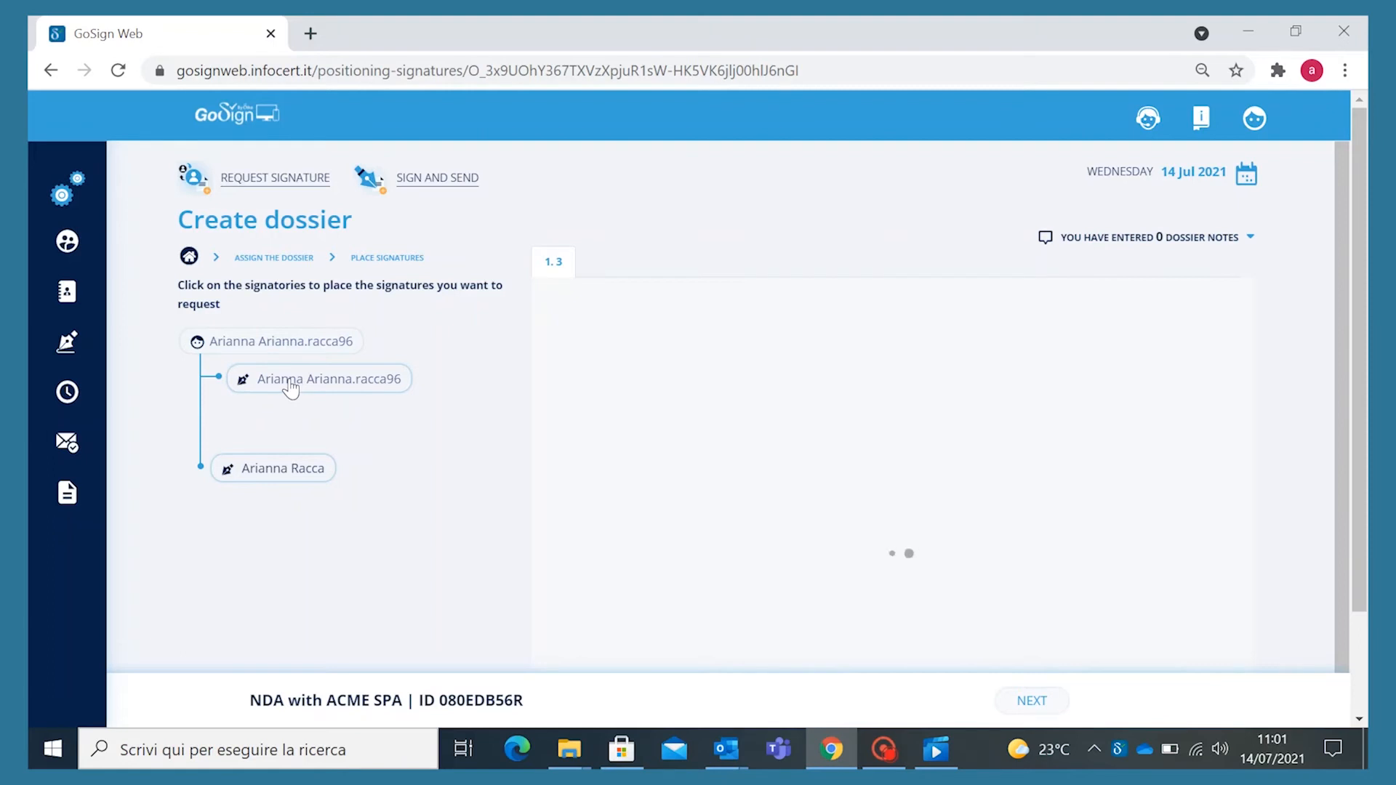
left_click(318, 378)
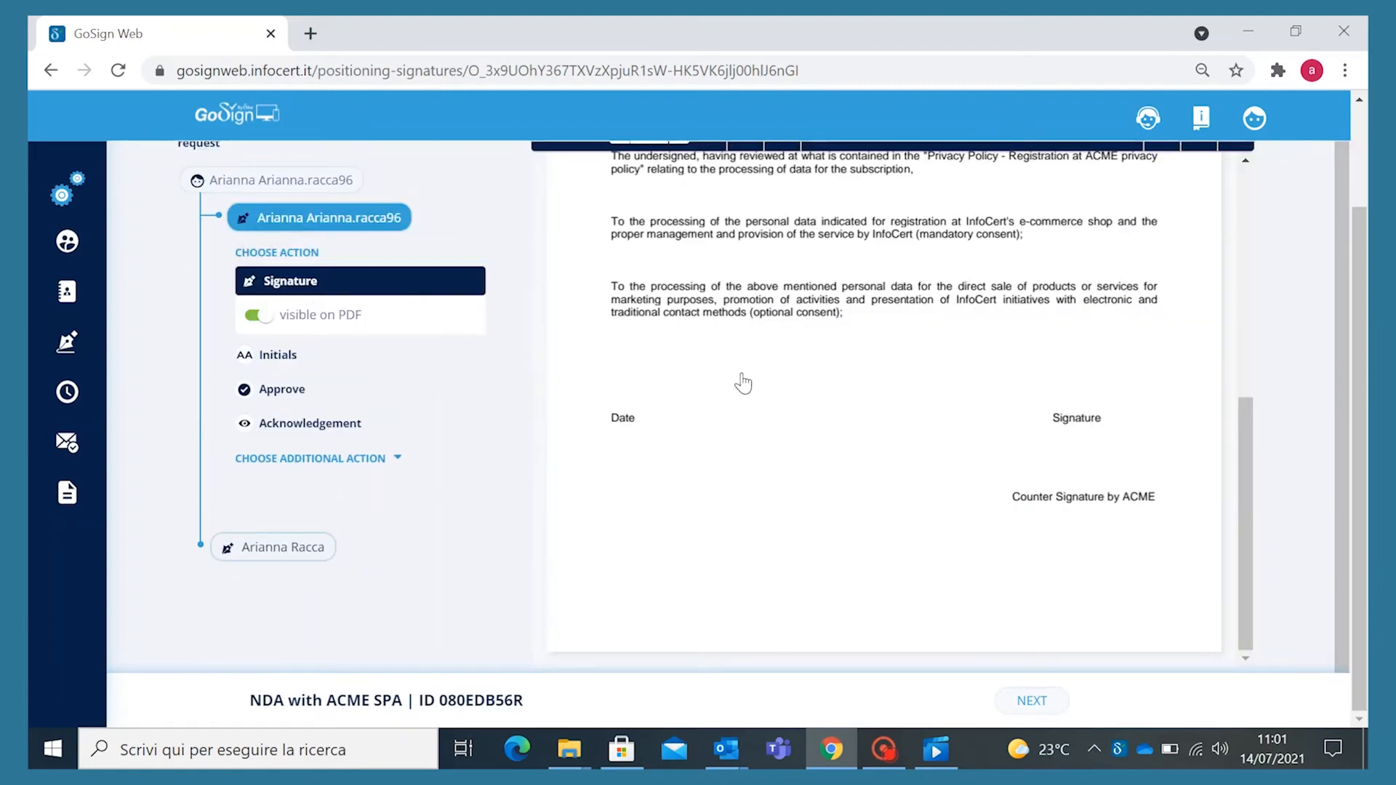
left_click(1074, 453)
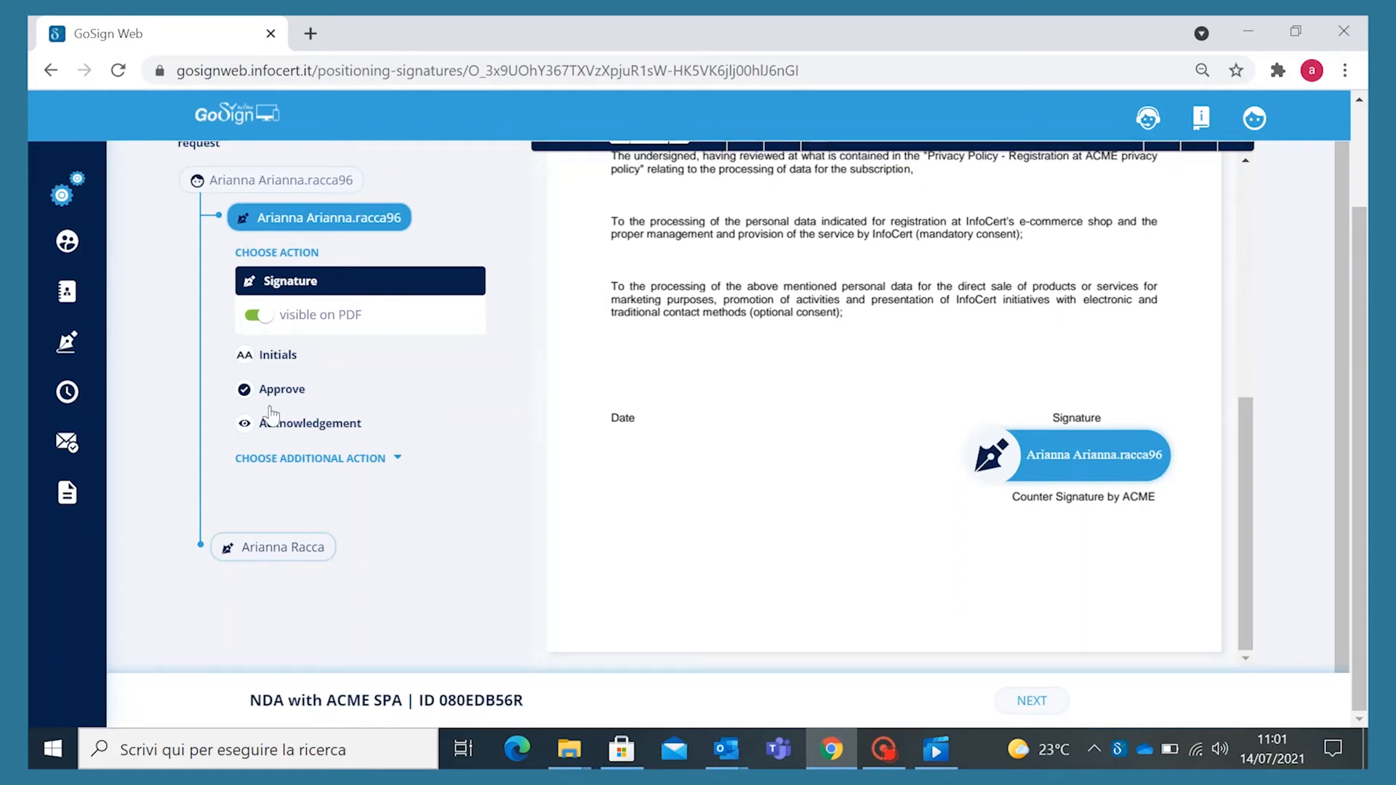
- Add an approval date field for the first signer next to Date
left_click(309, 458)
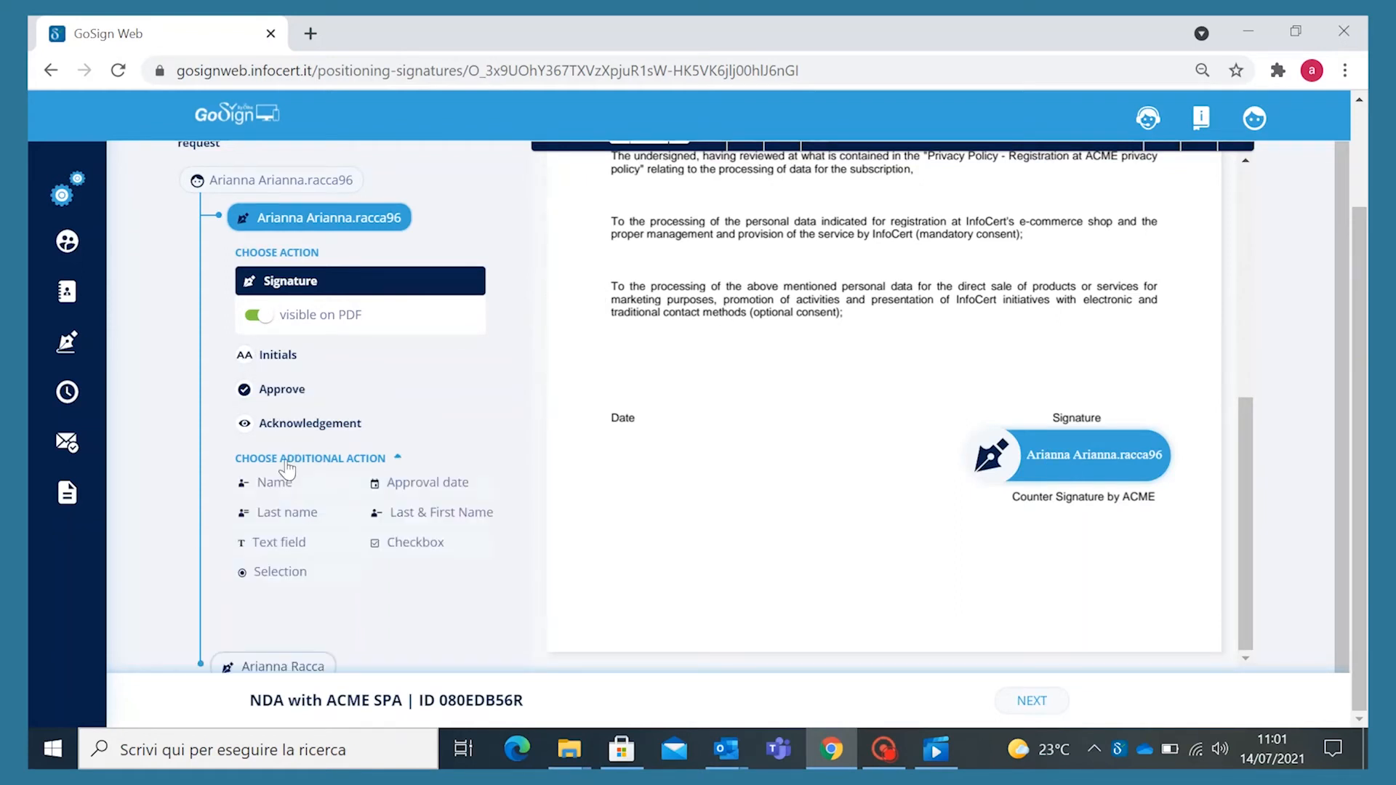
left_click(426, 483)
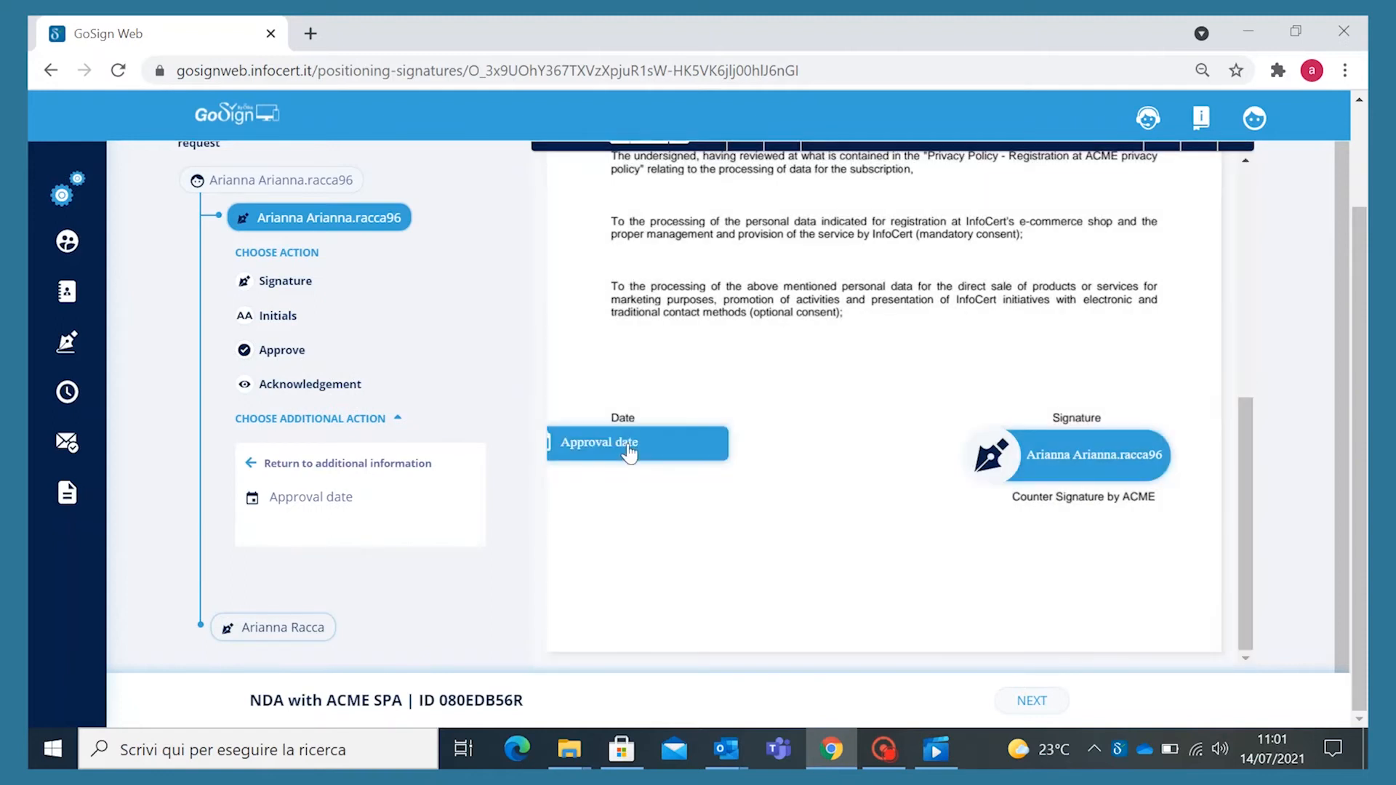
left_click(637, 442)
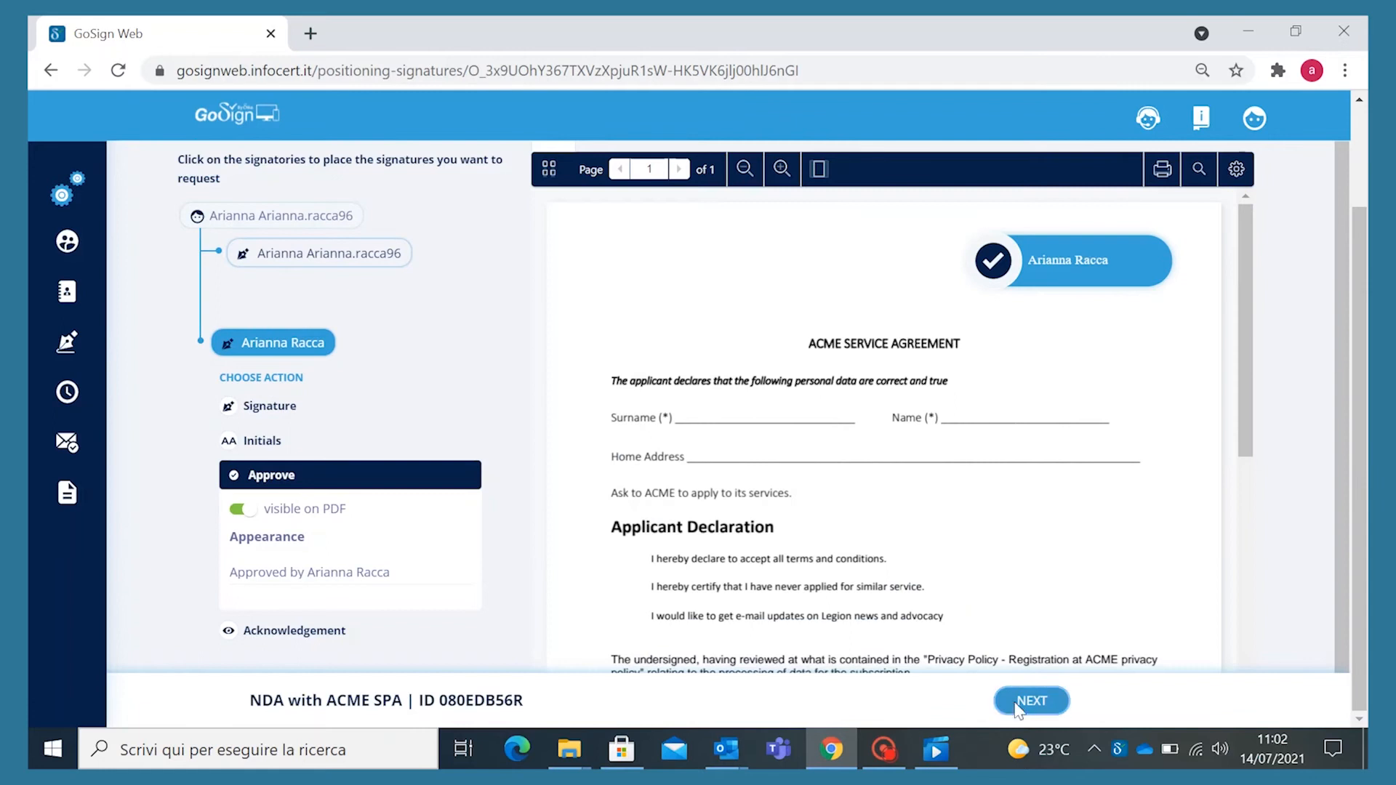
- Submit the dossier to its signatories and show the full My Dossiers list
left_click(1029, 701)
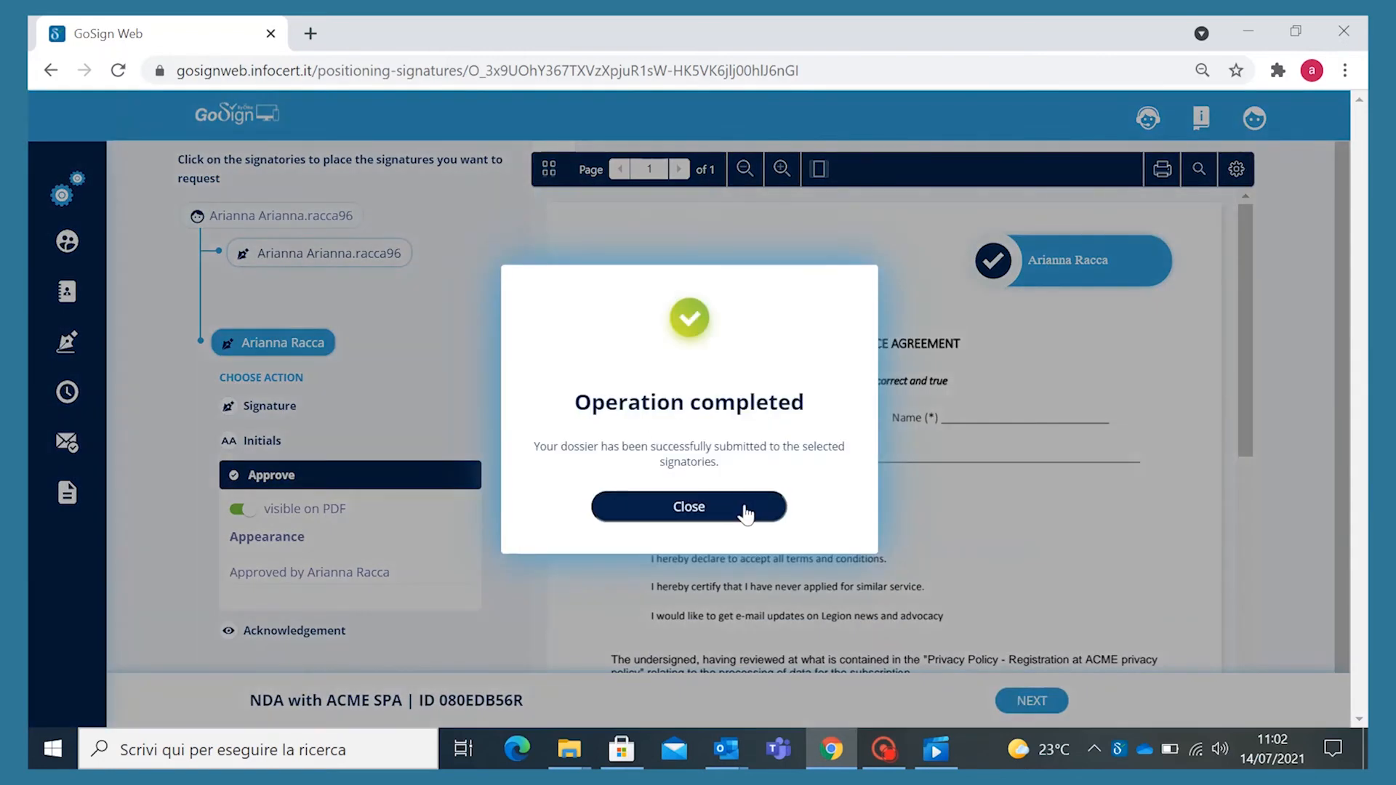
left_click(688, 505)
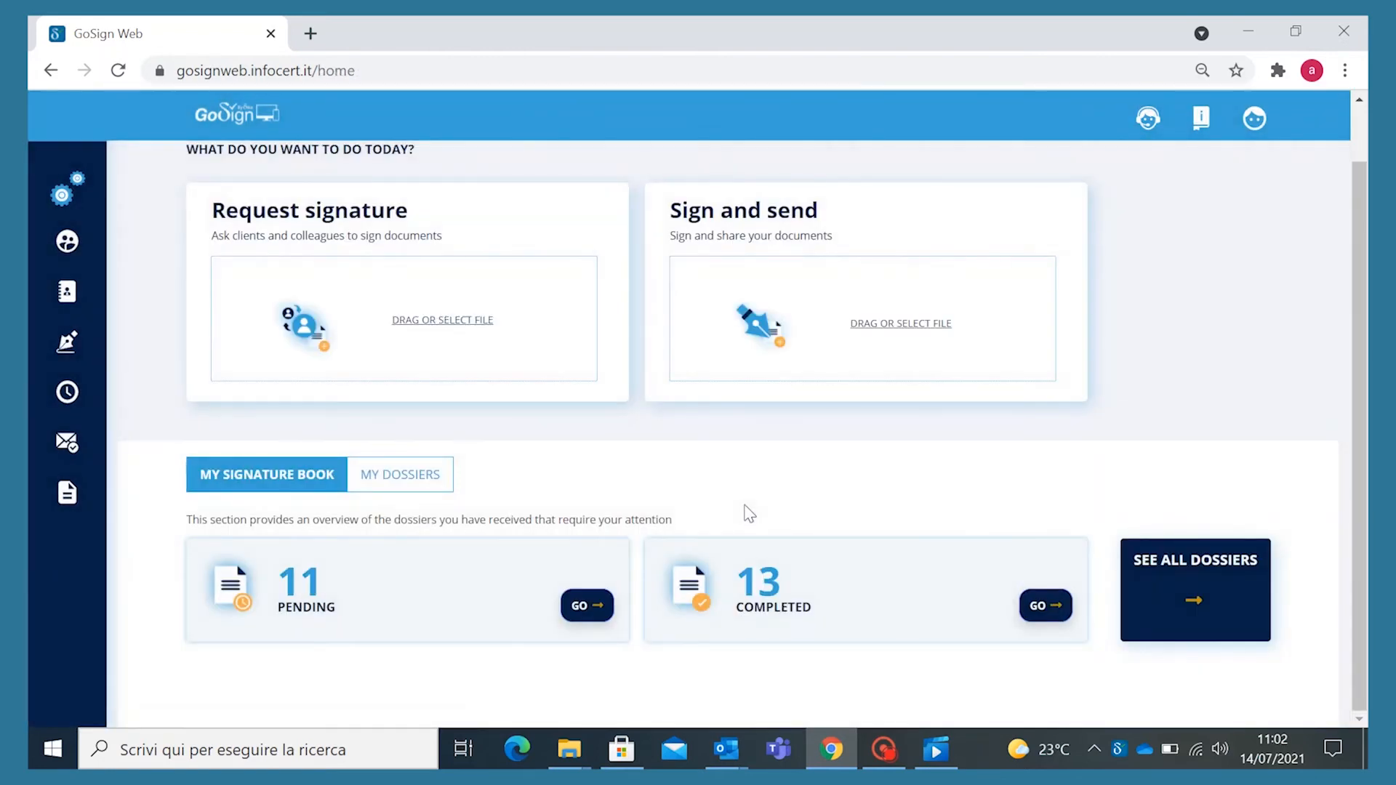
mouse_move(401, 477)
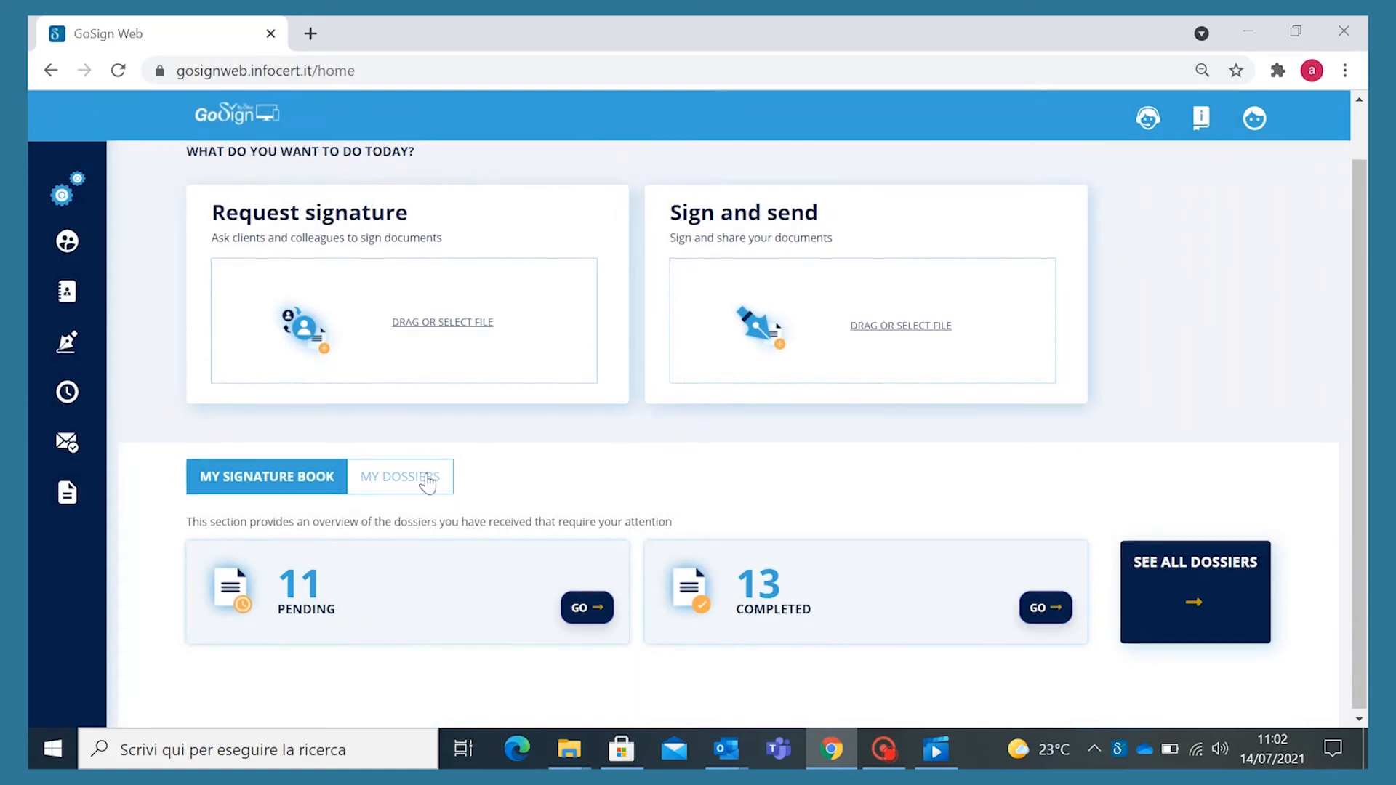
left_click(399, 477)
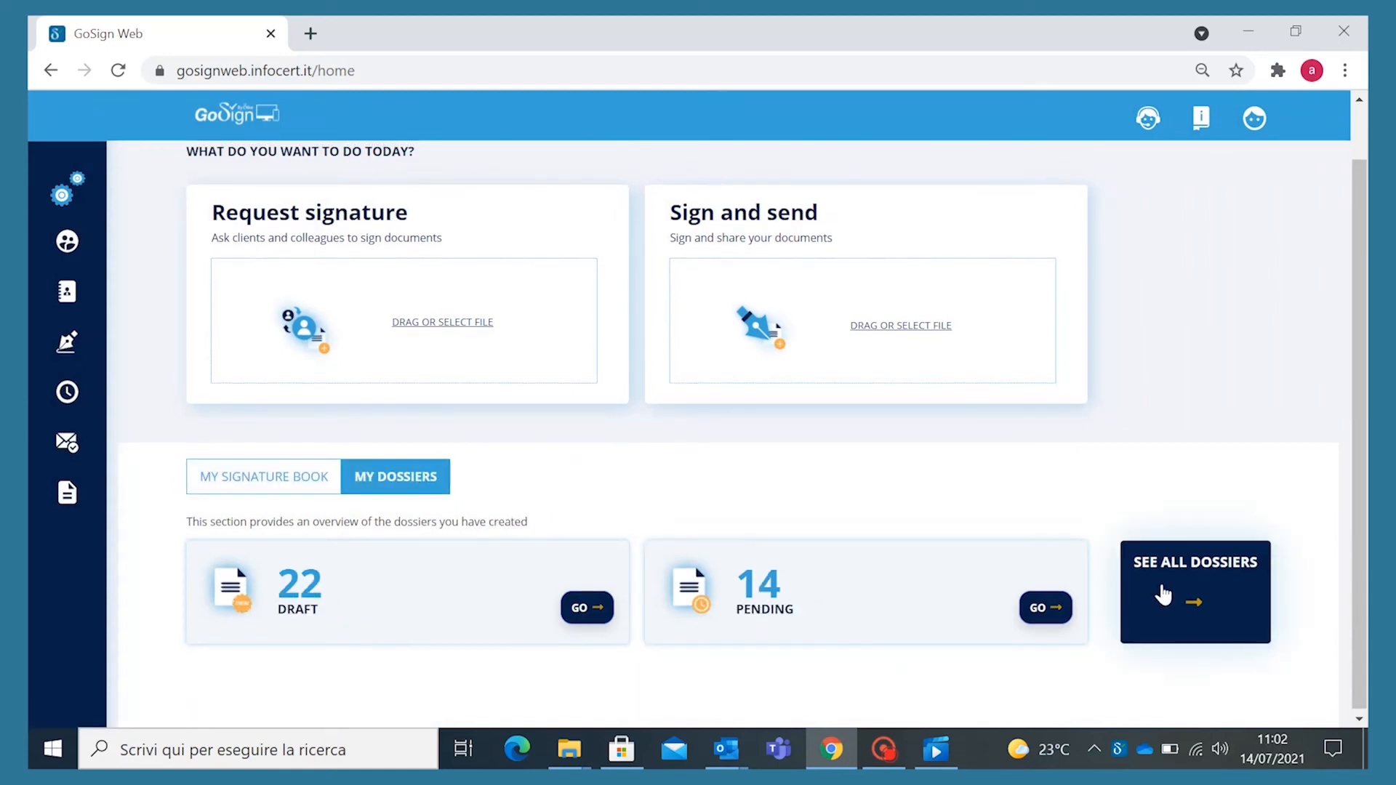
left_click(1195, 592)
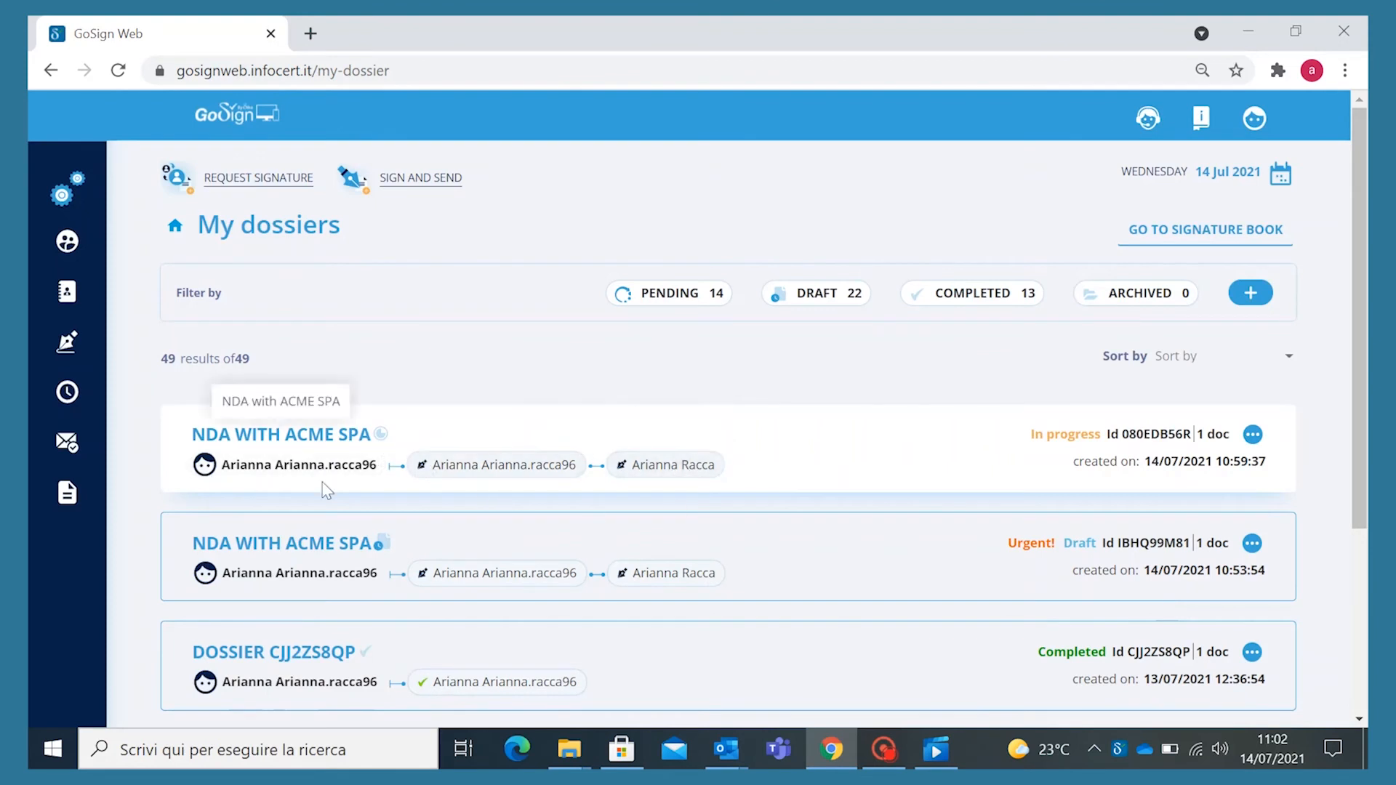
mouse_move(436, 445)
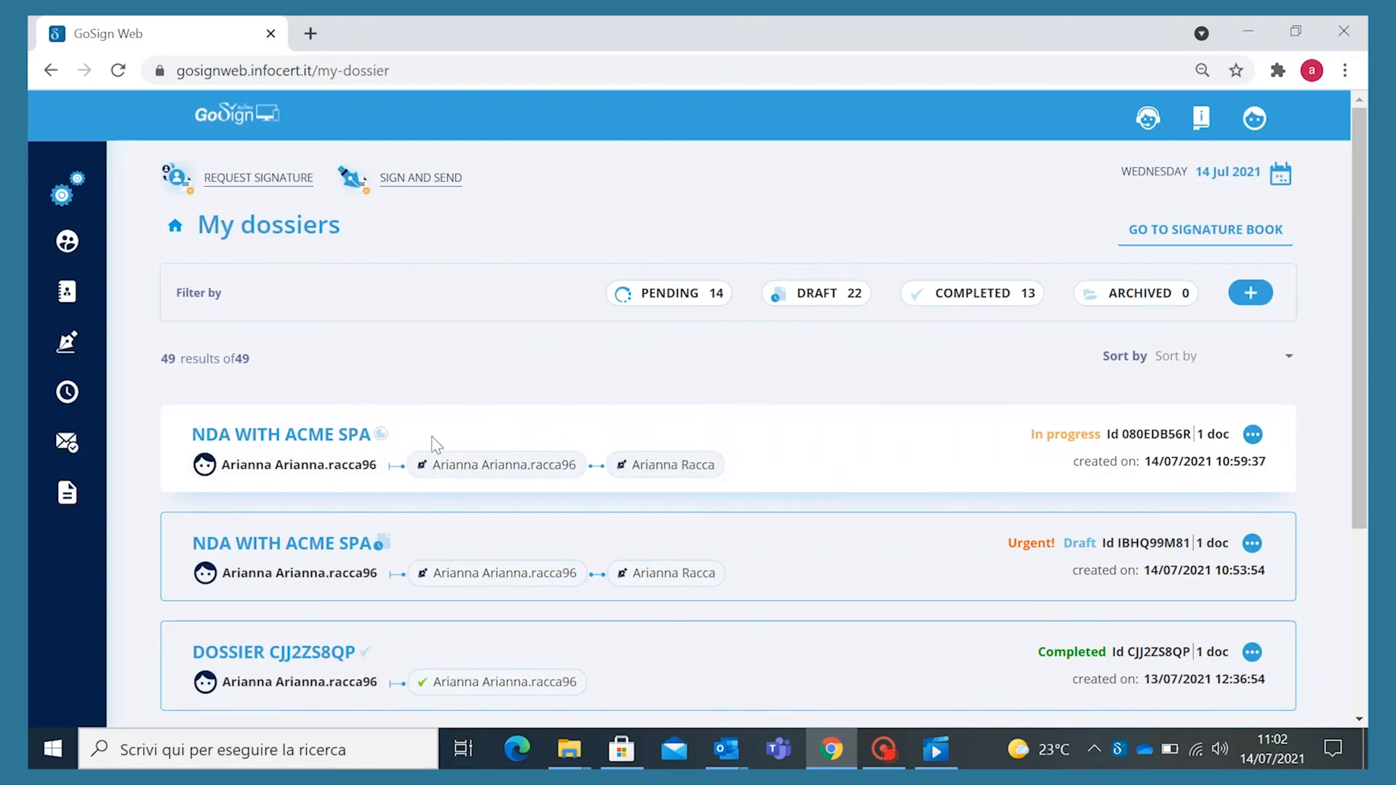
mouse_move(1006, 424)
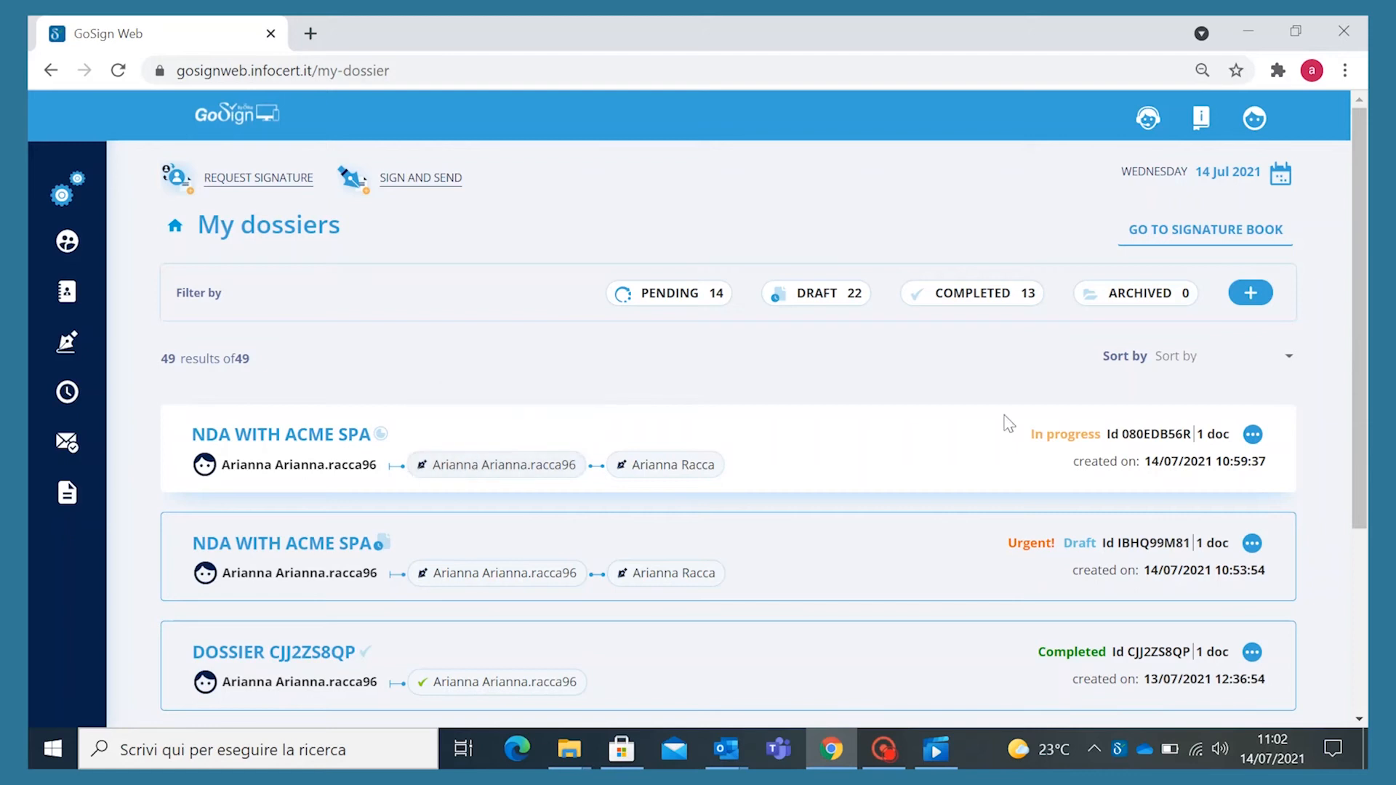
- Show the actions menu for the In progress NDA with ACME SPA dossier
left_click(1251, 435)
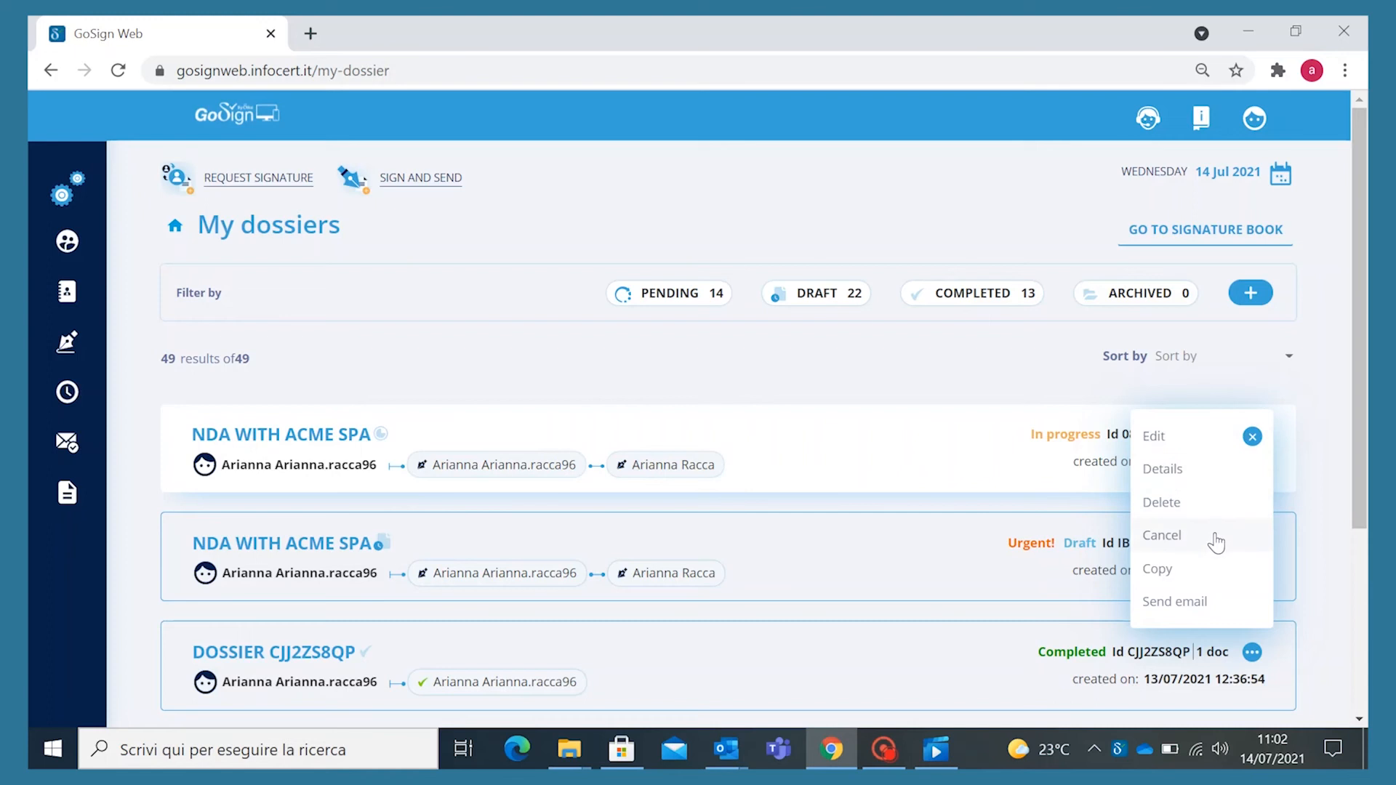
mouse_move(1216, 568)
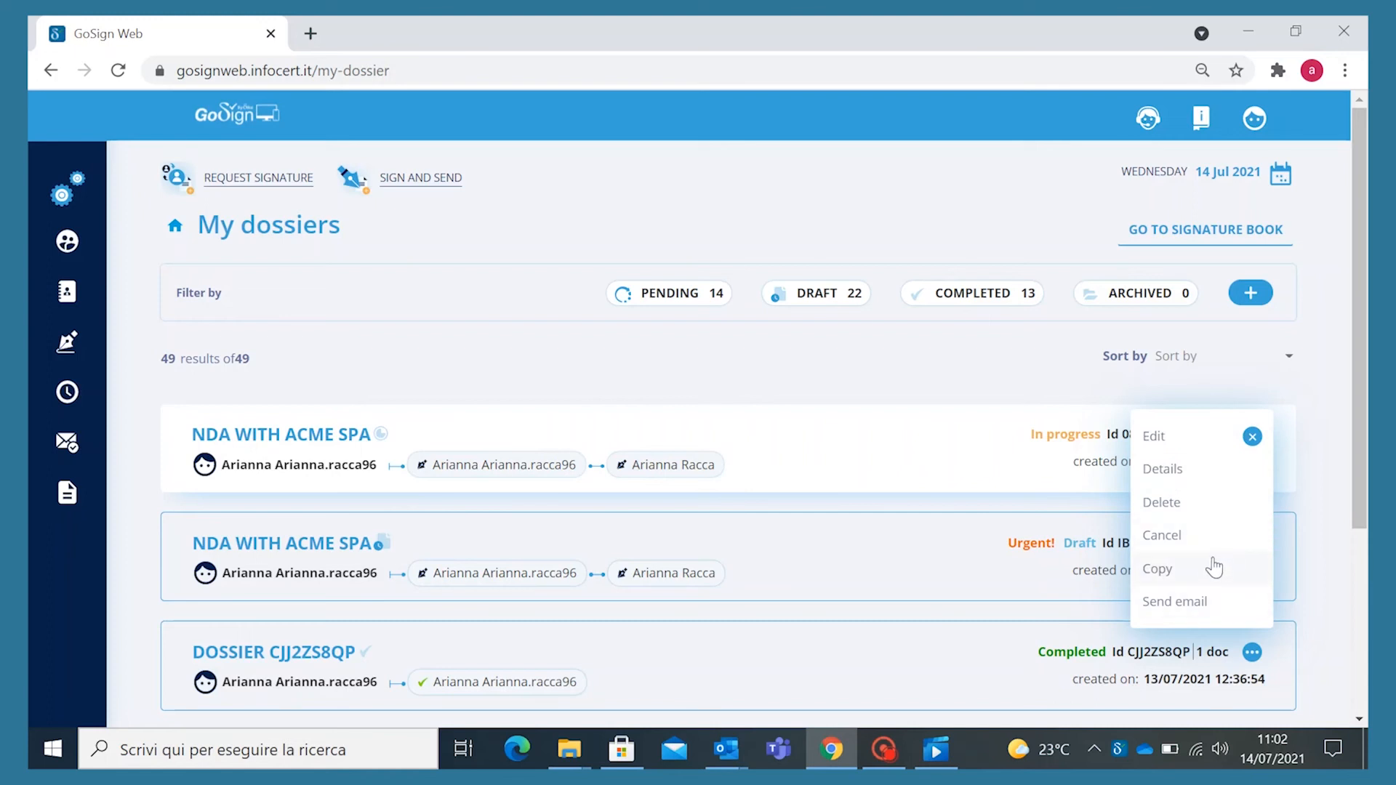
mouse_move(1212, 604)
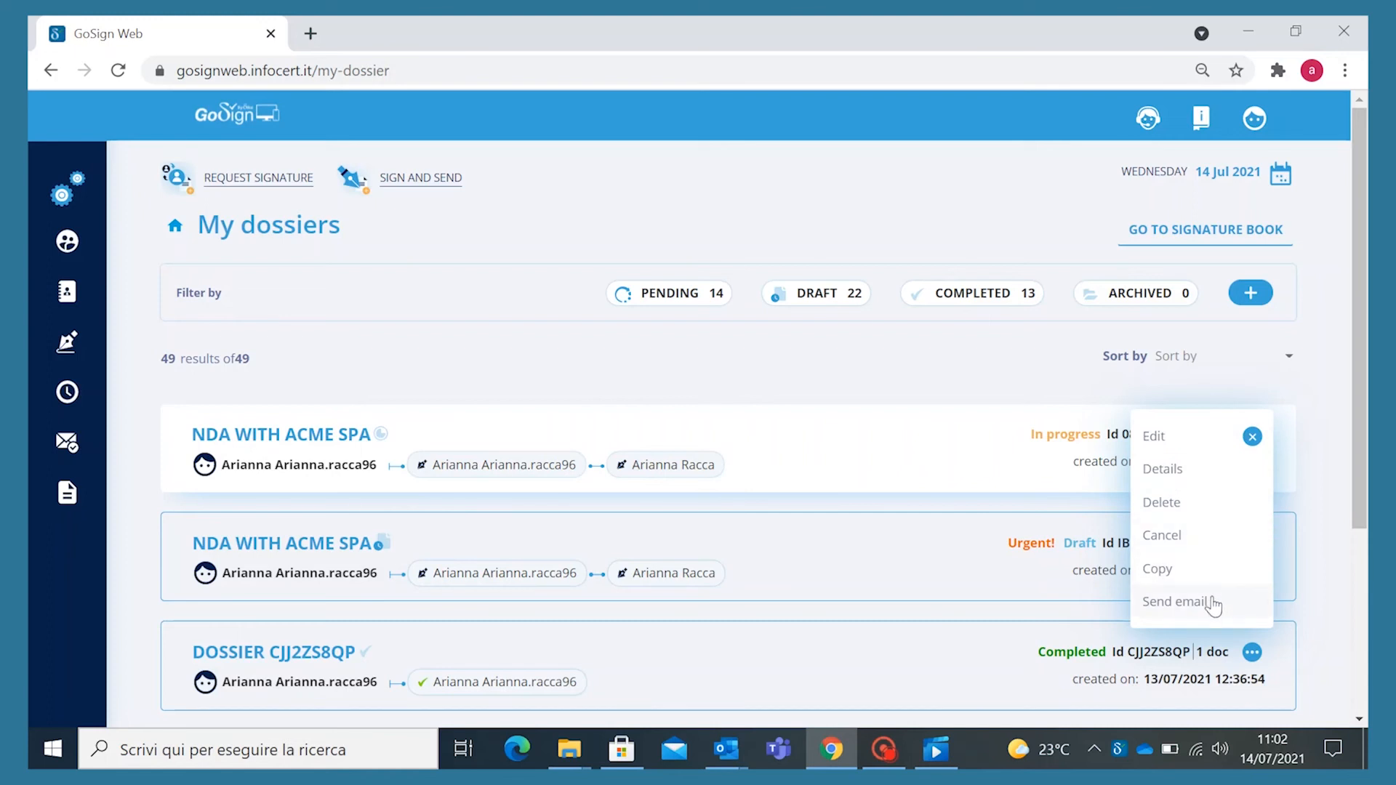